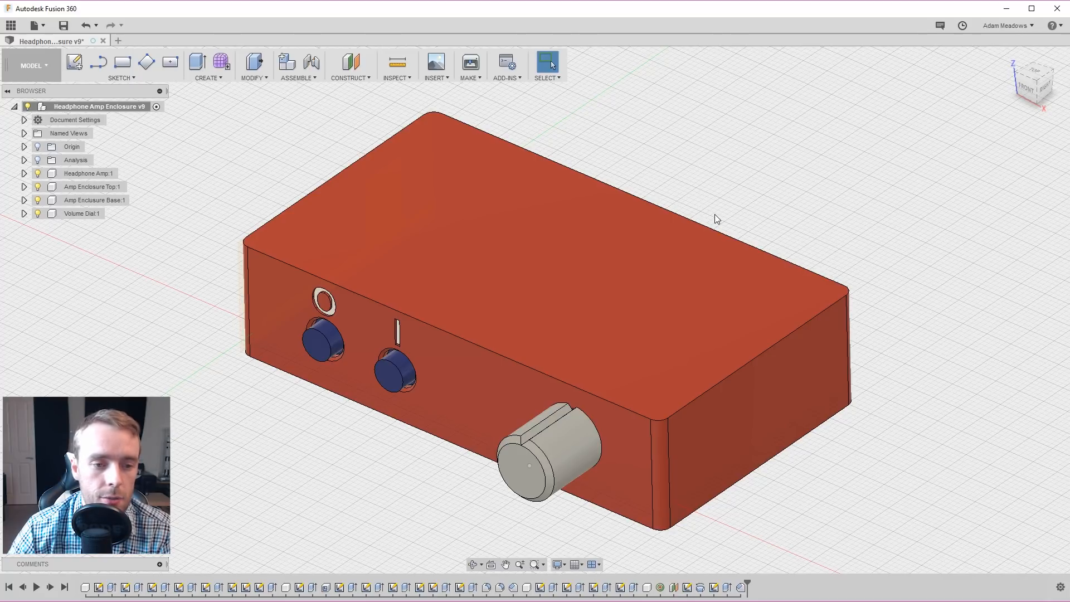
mouse_move(707, 212)
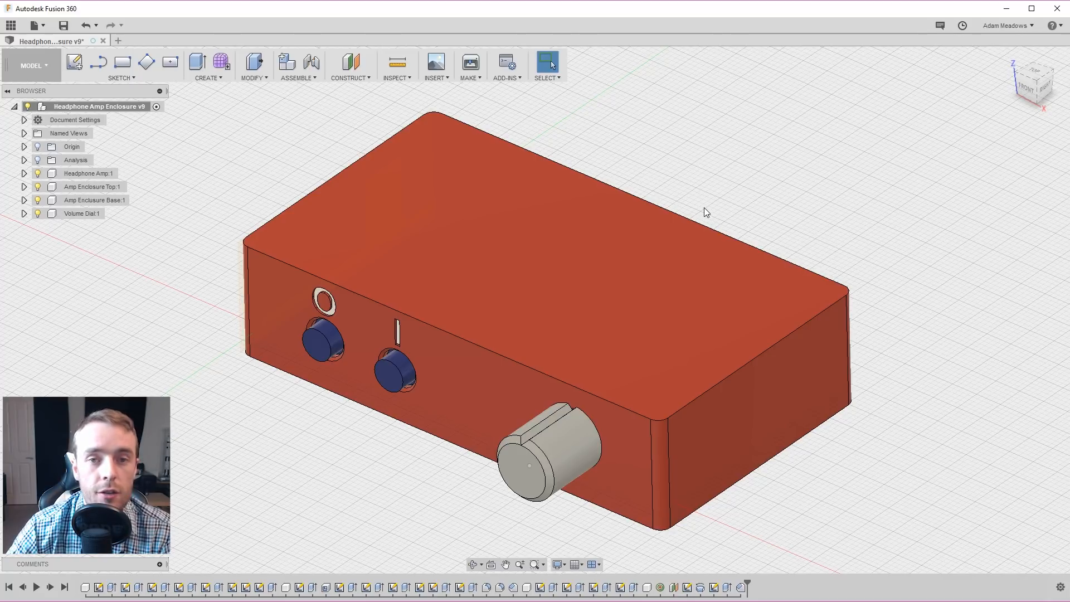
mouse_move(707, 167)
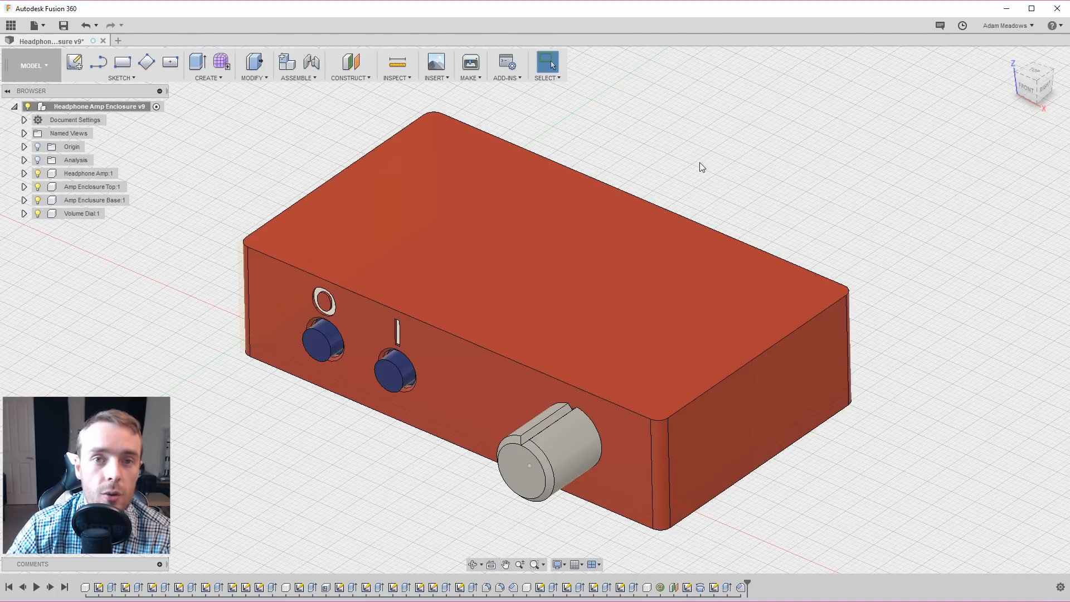
mouse_move(544, 148)
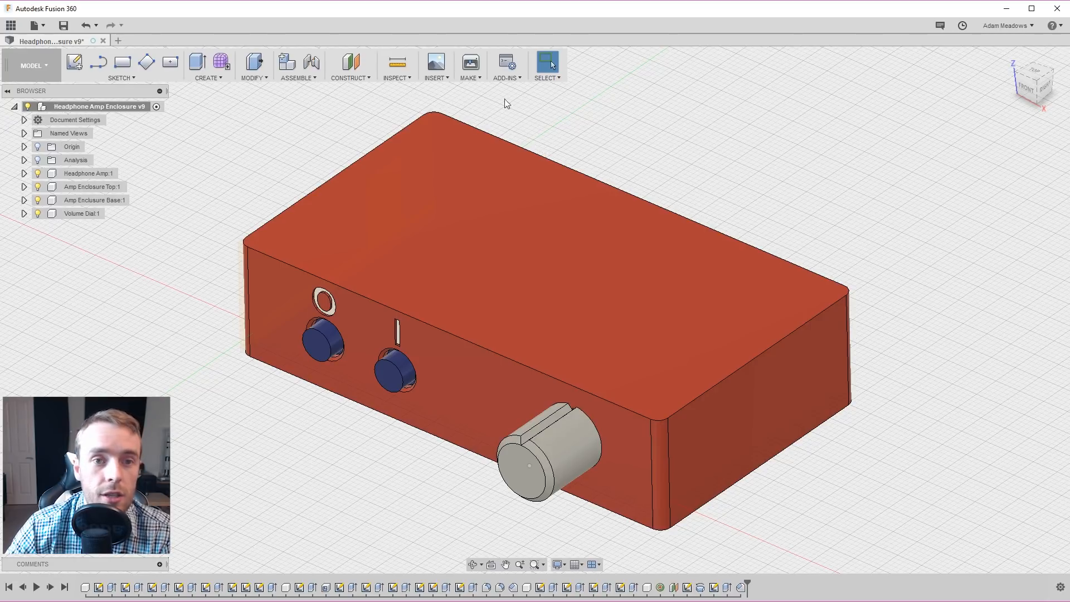
mouse_move(471, 85)
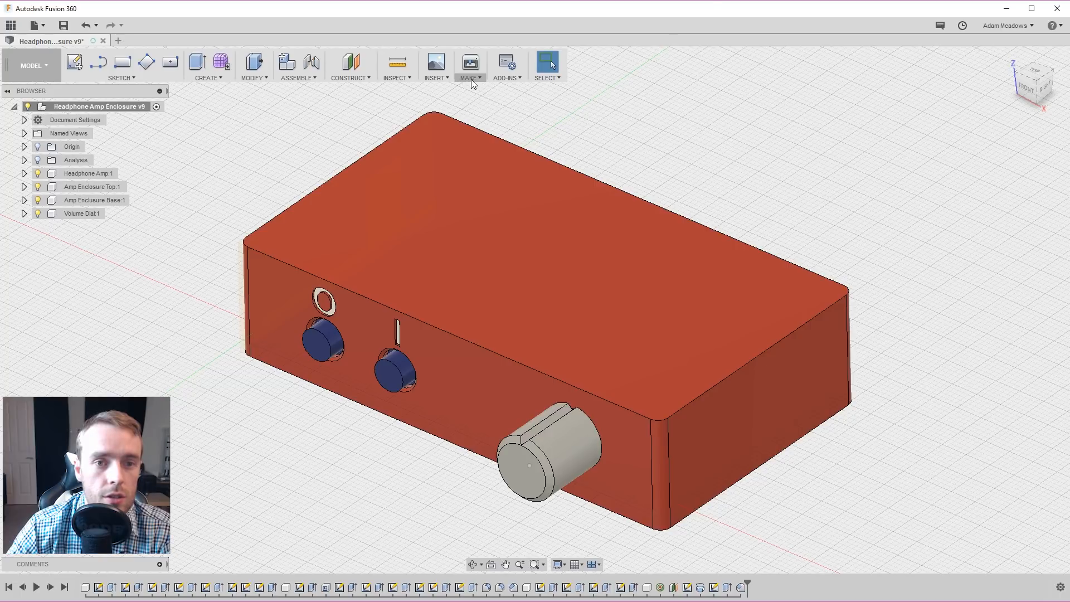
- Open the 3D Print dialog from the Make menu
click(470, 60)
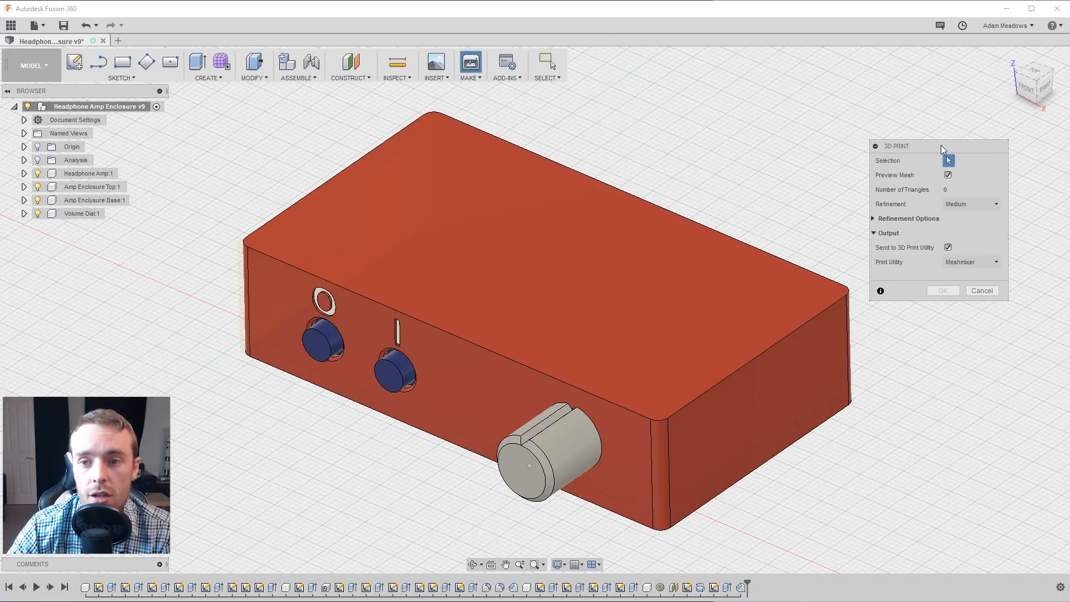
mouse_move(968, 250)
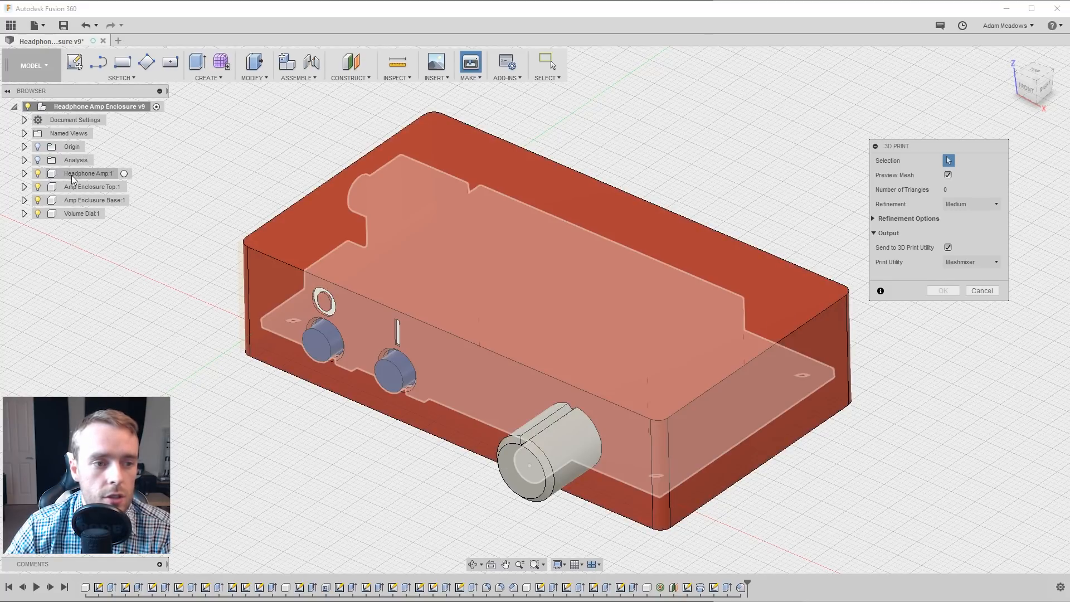
- Select Amp Enclosure Top:1 to preview its 2224-triangle print mesh
click(92, 187)
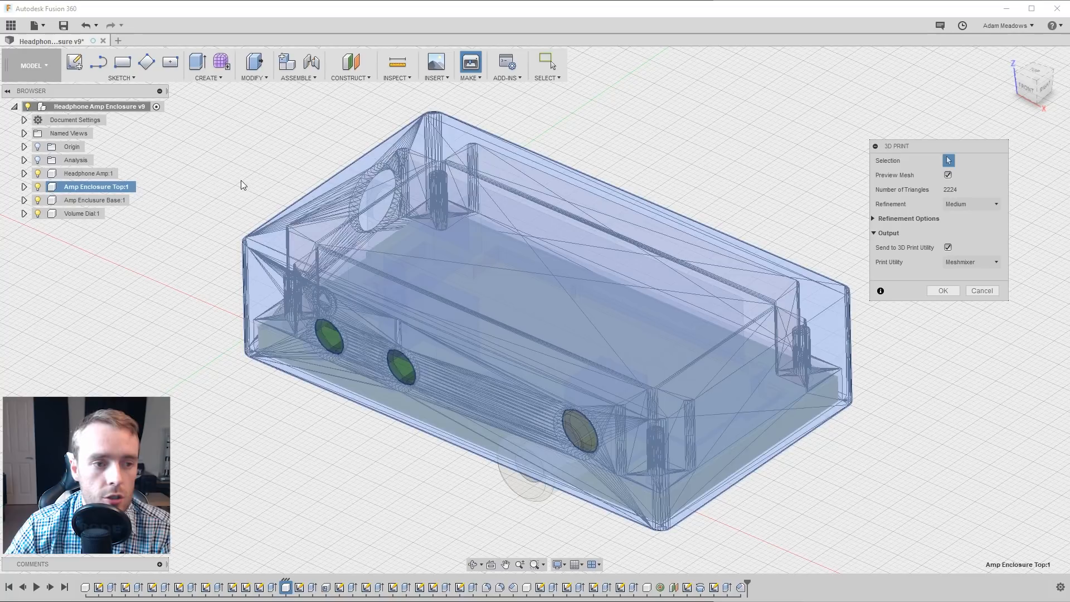
mouse_move(918, 193)
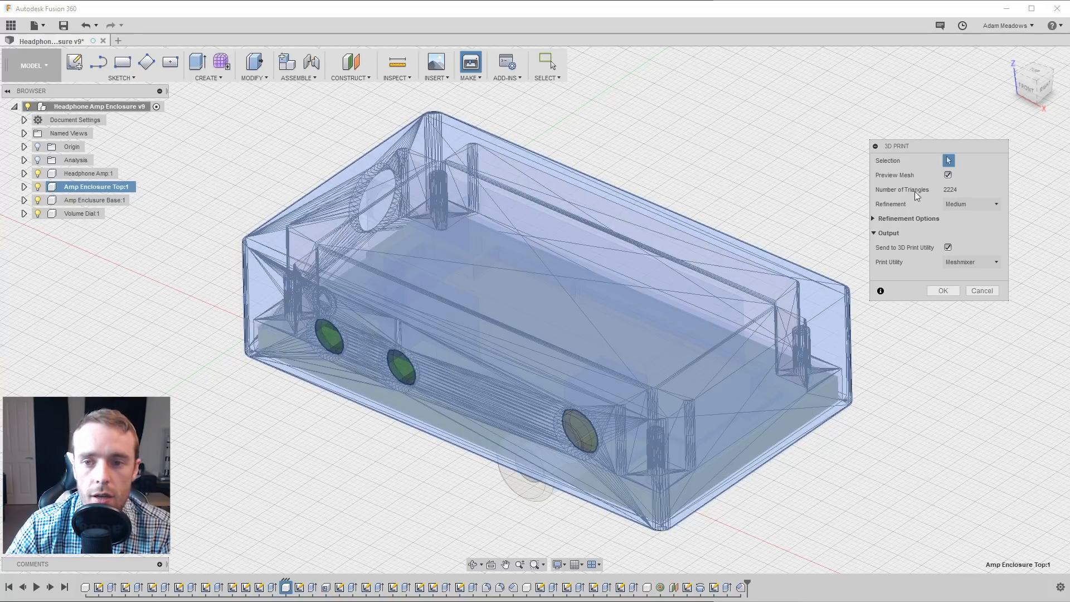
mouse_move(912, 200)
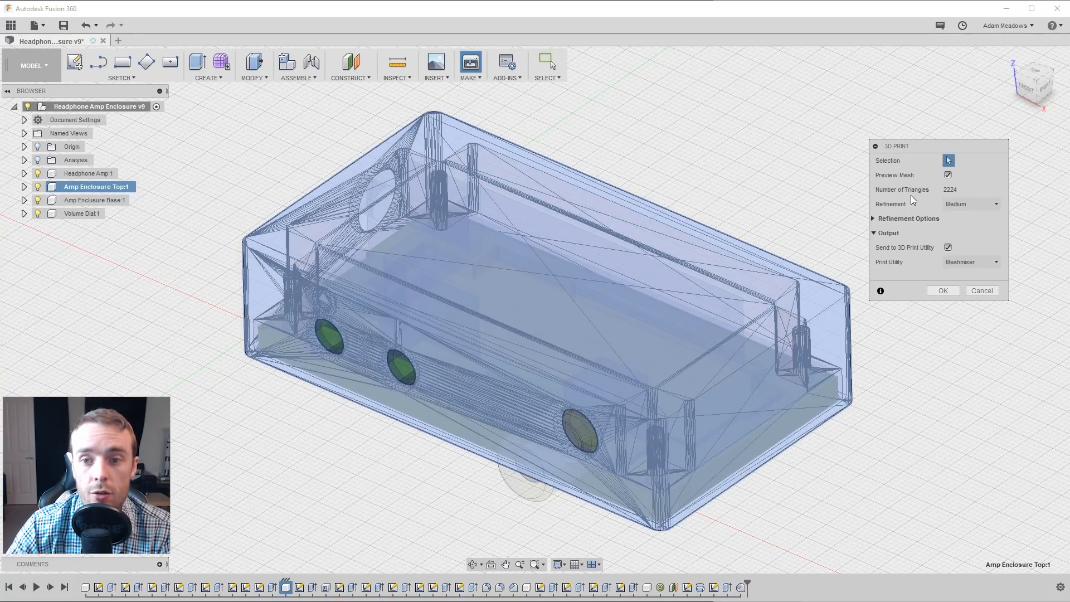
mouse_move(943, 193)
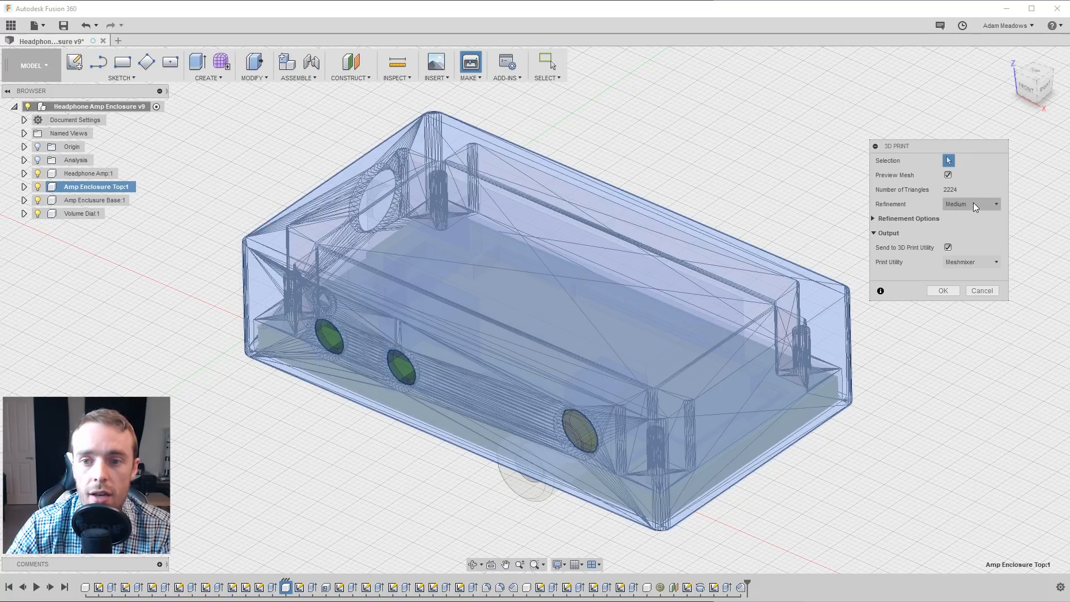
click(996, 204)
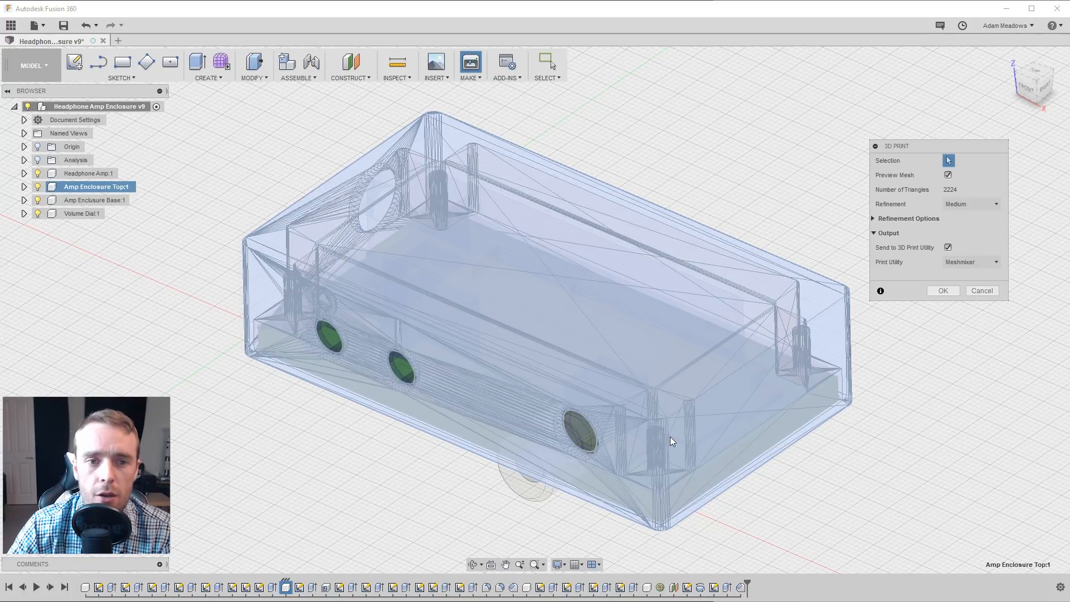
mouse_move(673, 464)
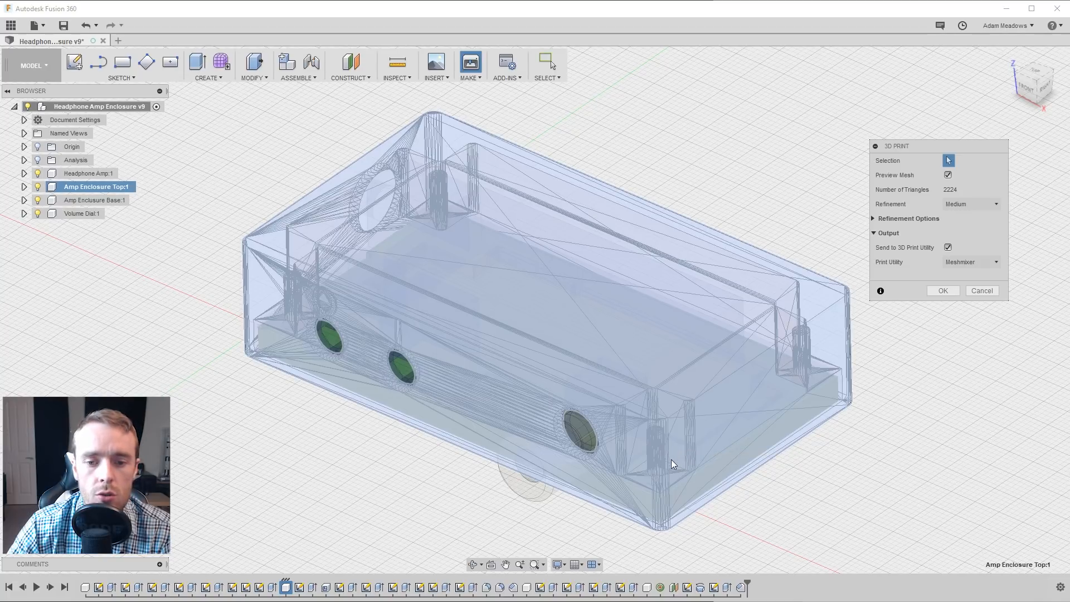
mouse_move(649, 501)
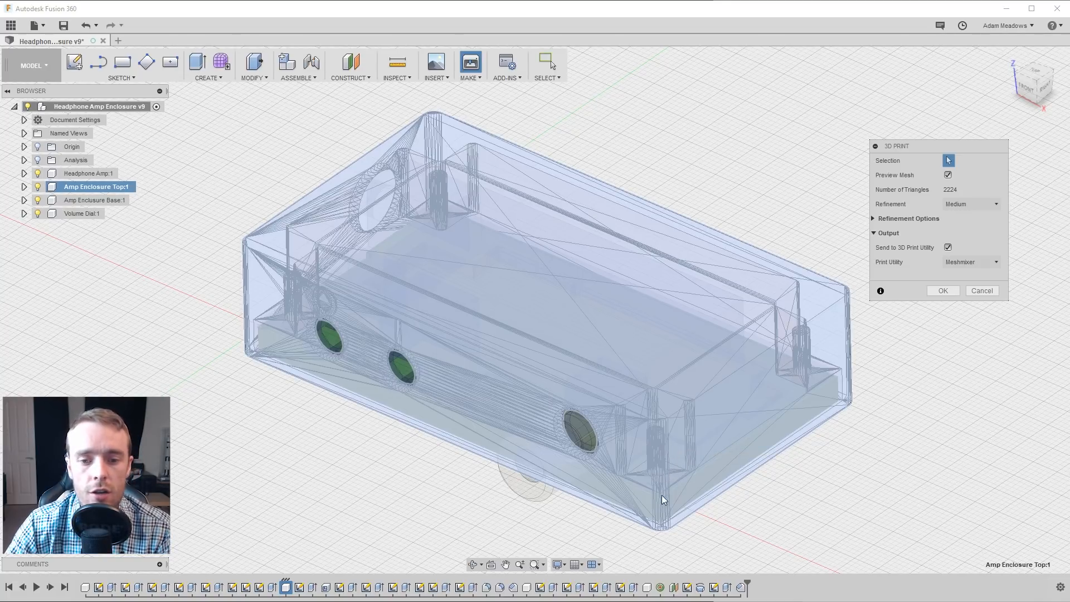
- Switch the enclosure top's mesh refinement to Low, then High (4270 triangles)
scroll(down, 3)
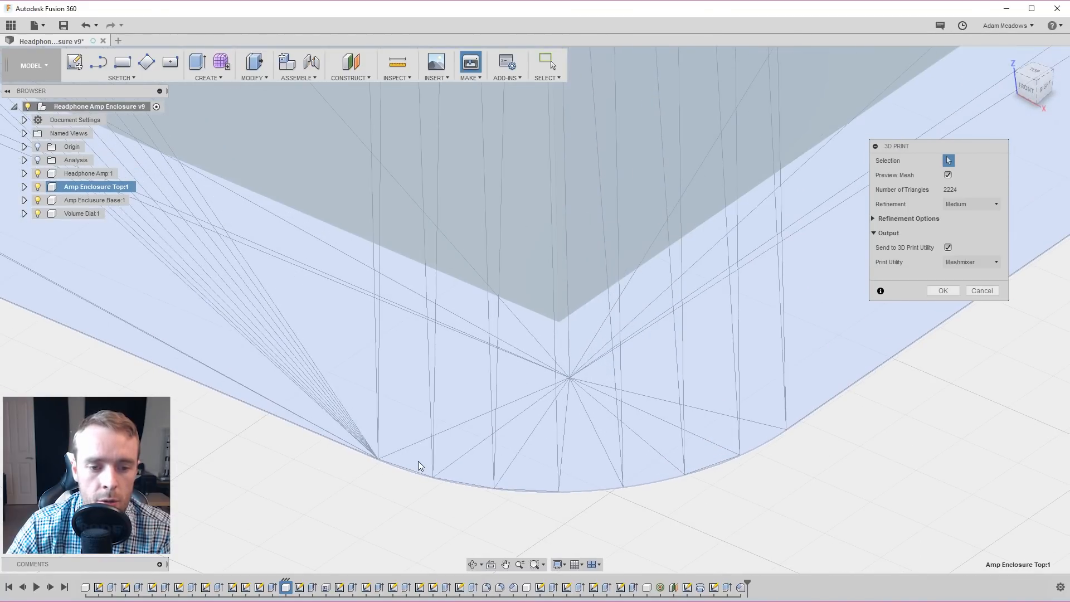
mouse_move(700, 465)
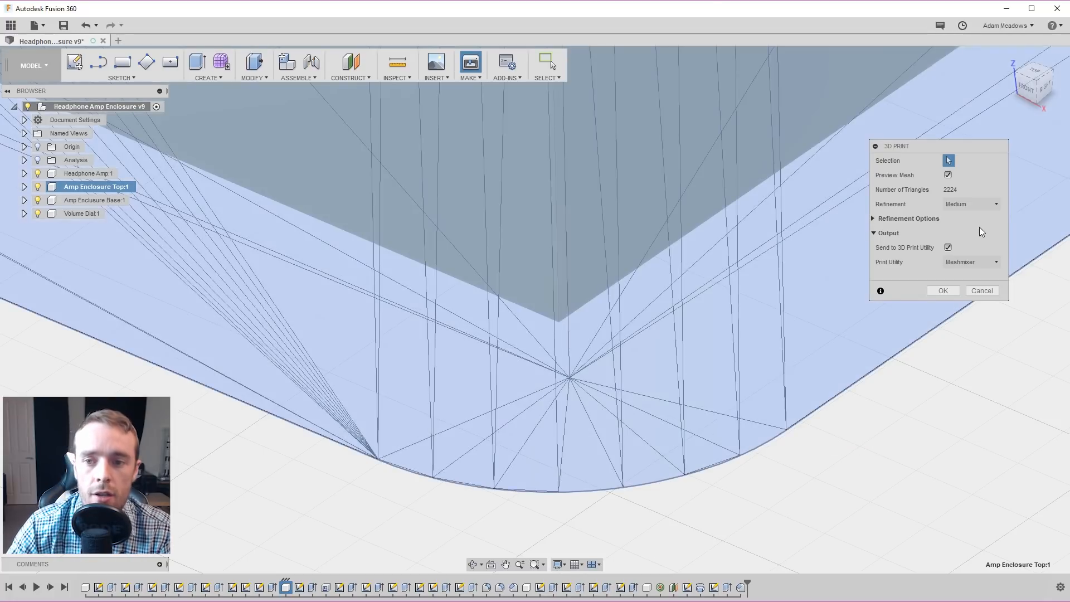
click(971, 204)
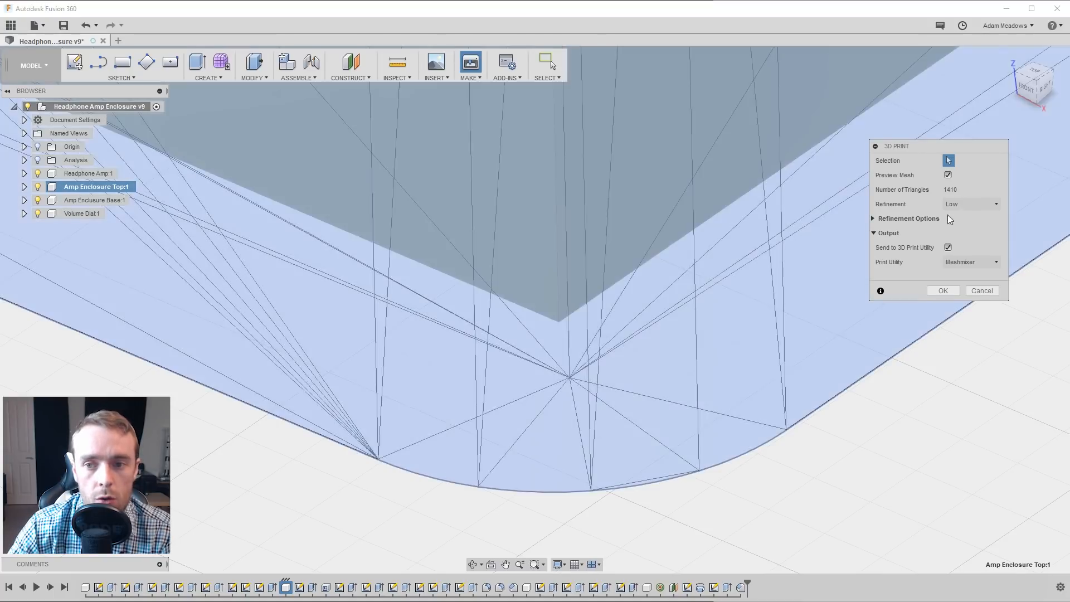
click(995, 204)
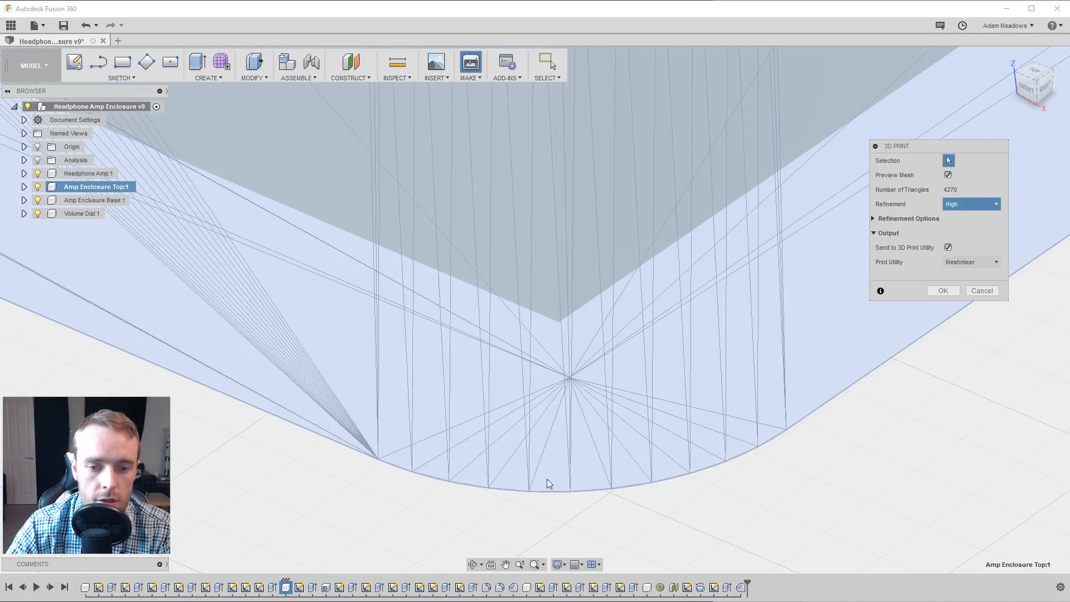
mouse_move(415, 455)
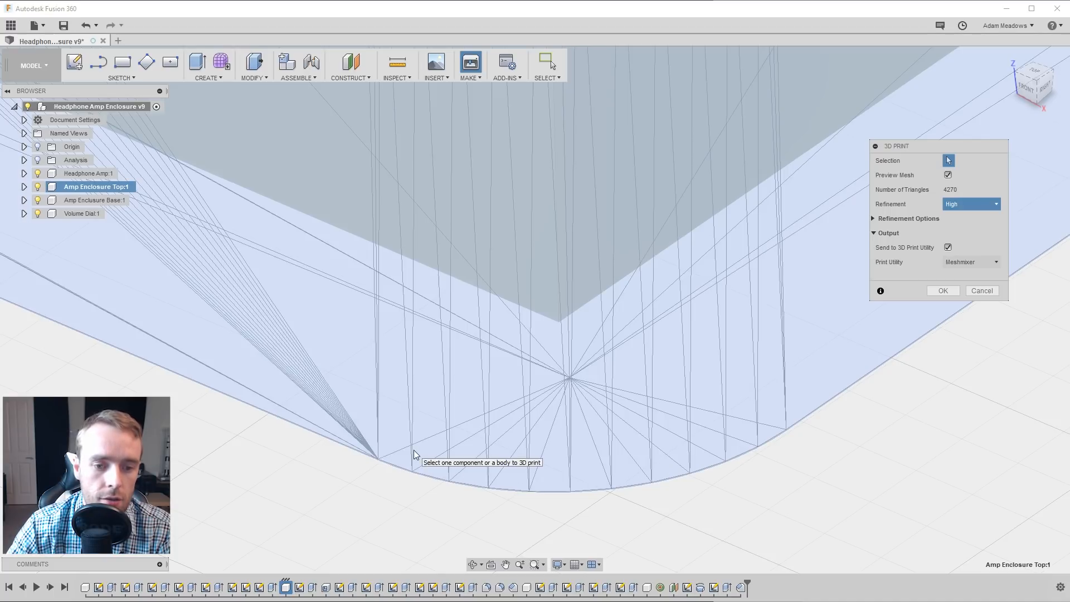
mouse_move(522, 489)
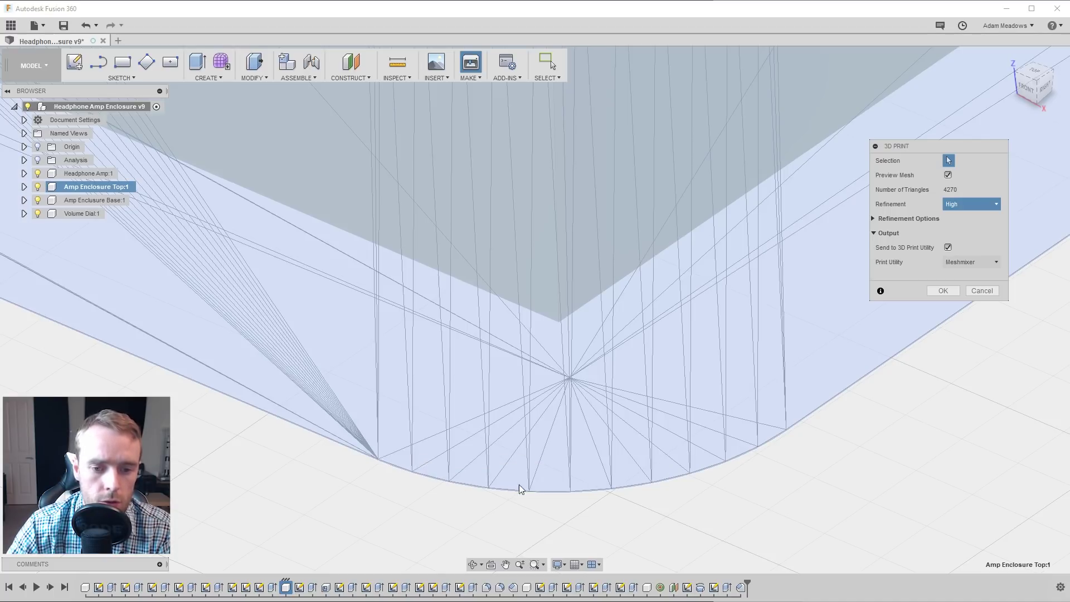
mouse_move(725, 455)
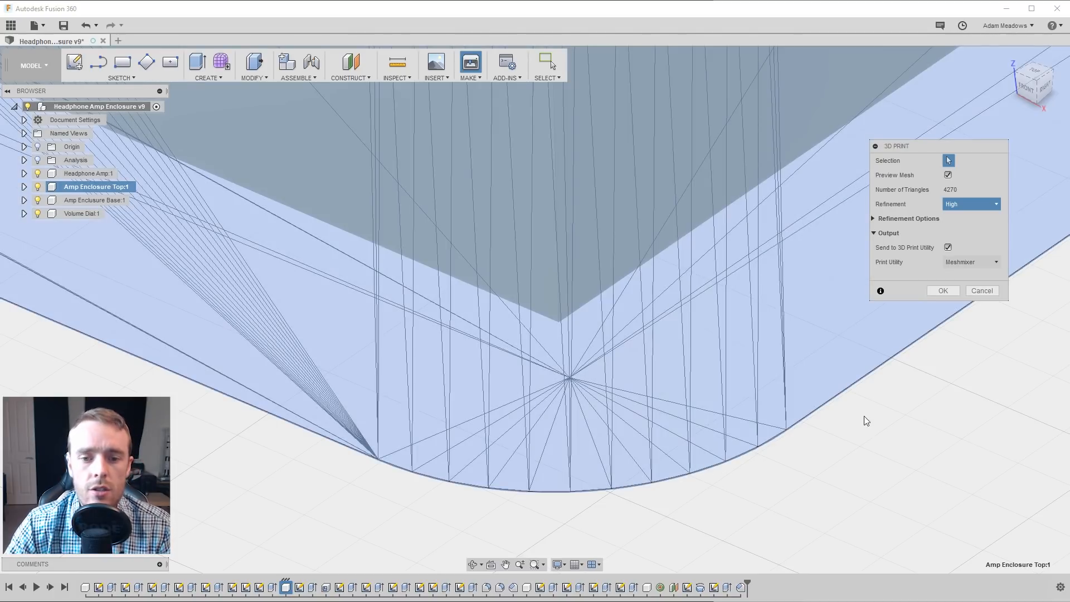
mouse_move(821, 438)
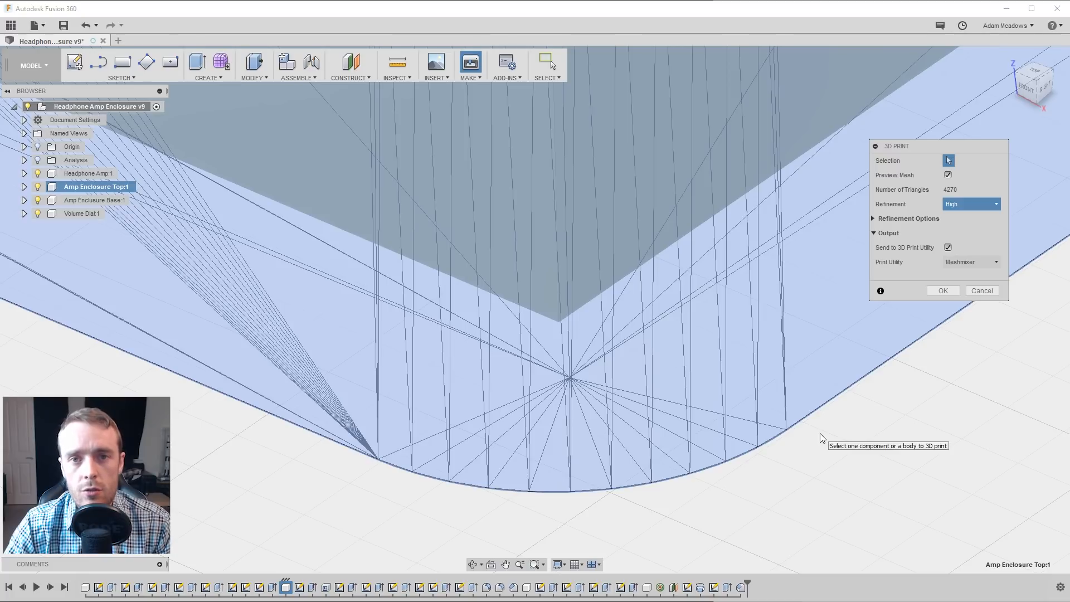
mouse_move(813, 439)
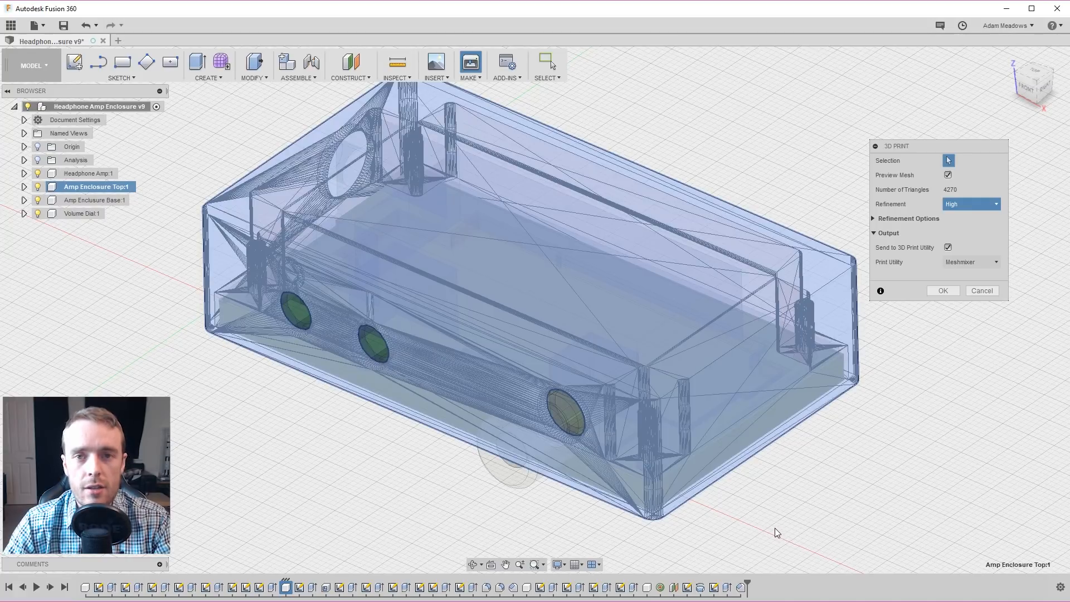
- Choose Medium refinement from the dropdown, giving 2224 triangles
click(971, 203)
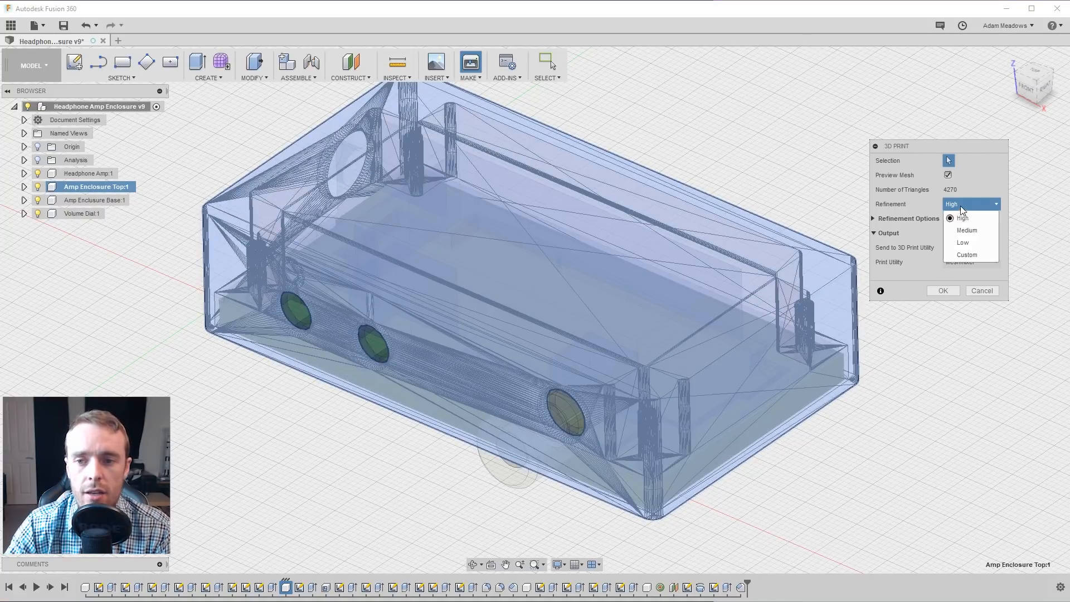
click(966, 230)
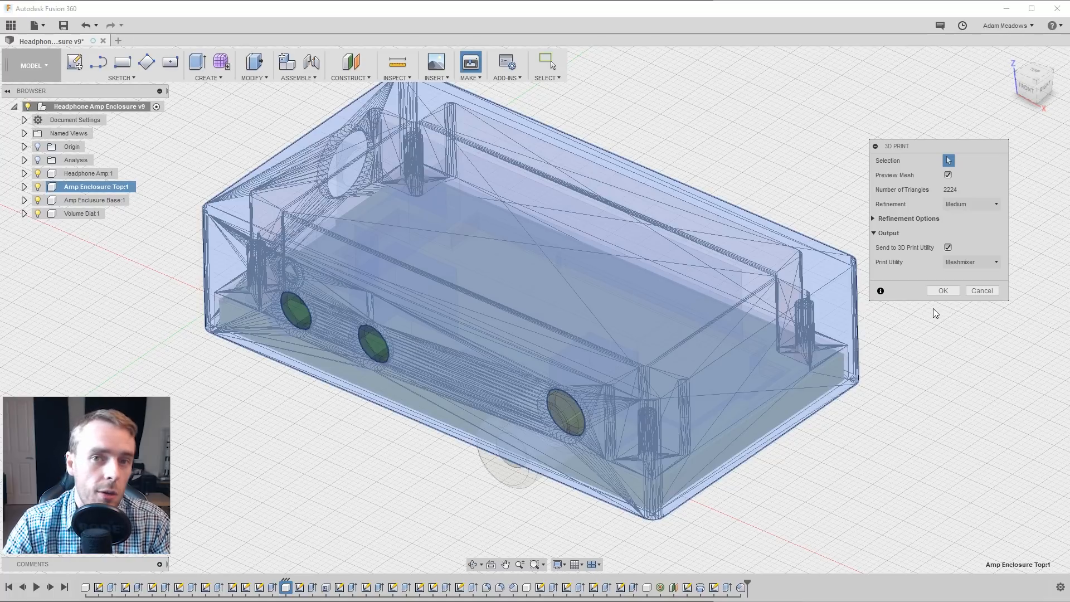
mouse_move(931, 317)
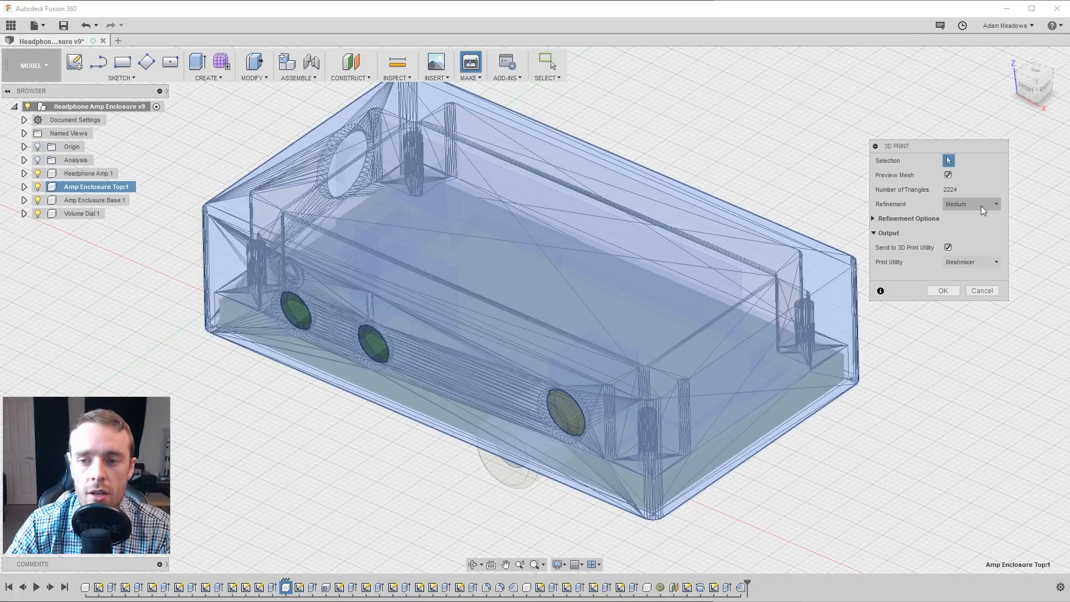
mouse_move(987, 185)
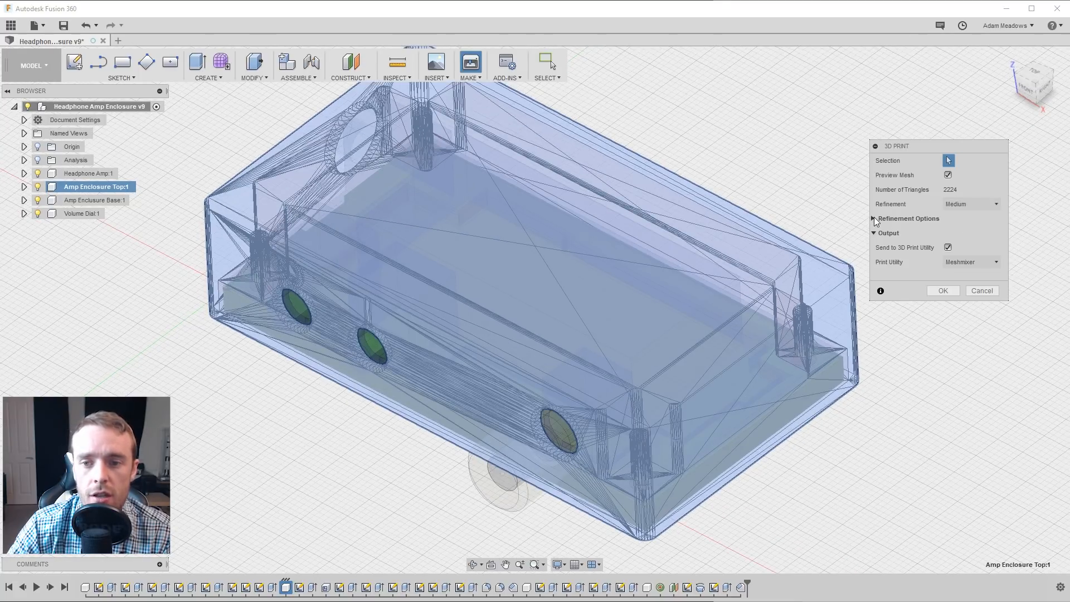
- Keep Meshmixer as print utility and uncheck Send to 3D Print Utility
click(874, 219)
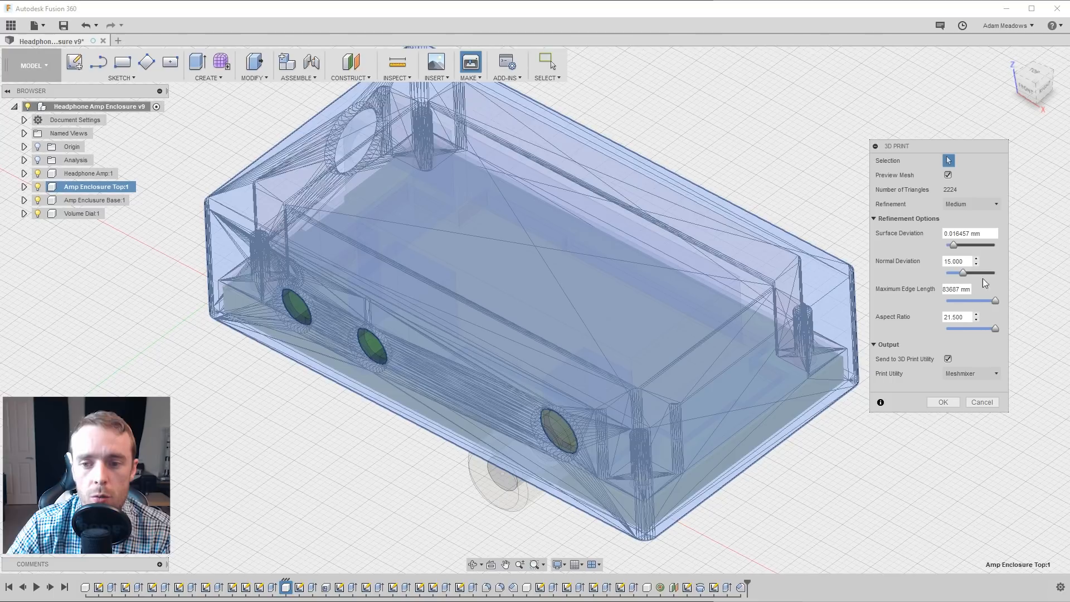
mouse_move(876, 222)
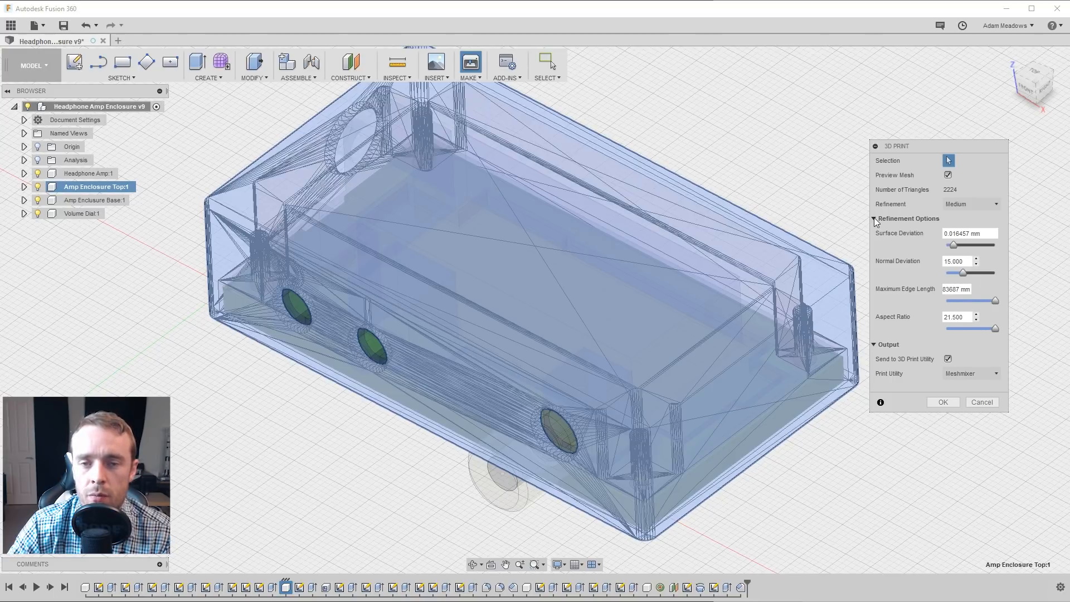
click(873, 219)
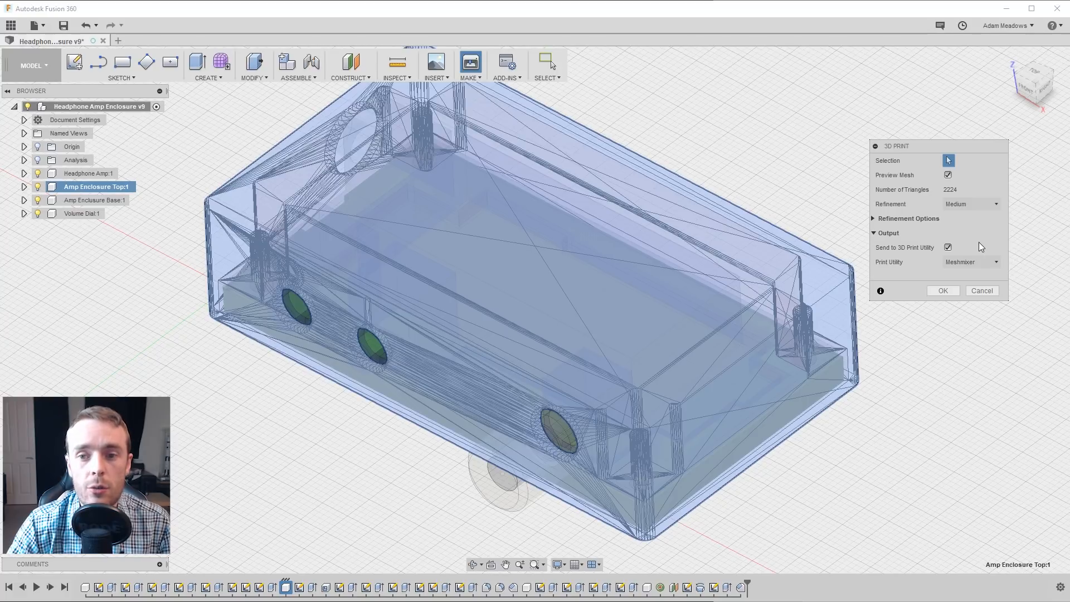
mouse_move(973, 246)
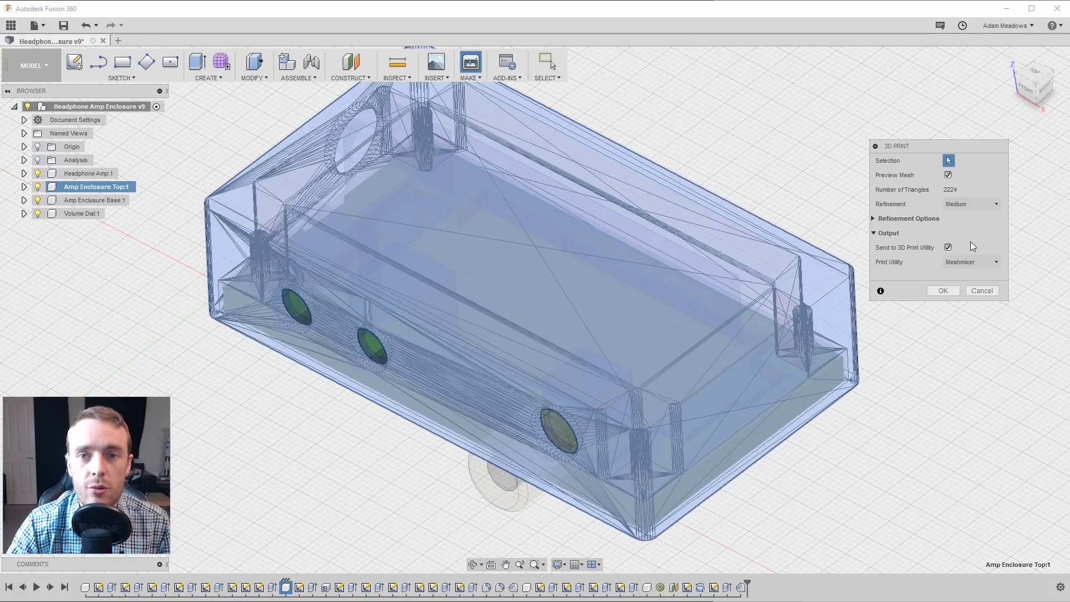
click(995, 262)
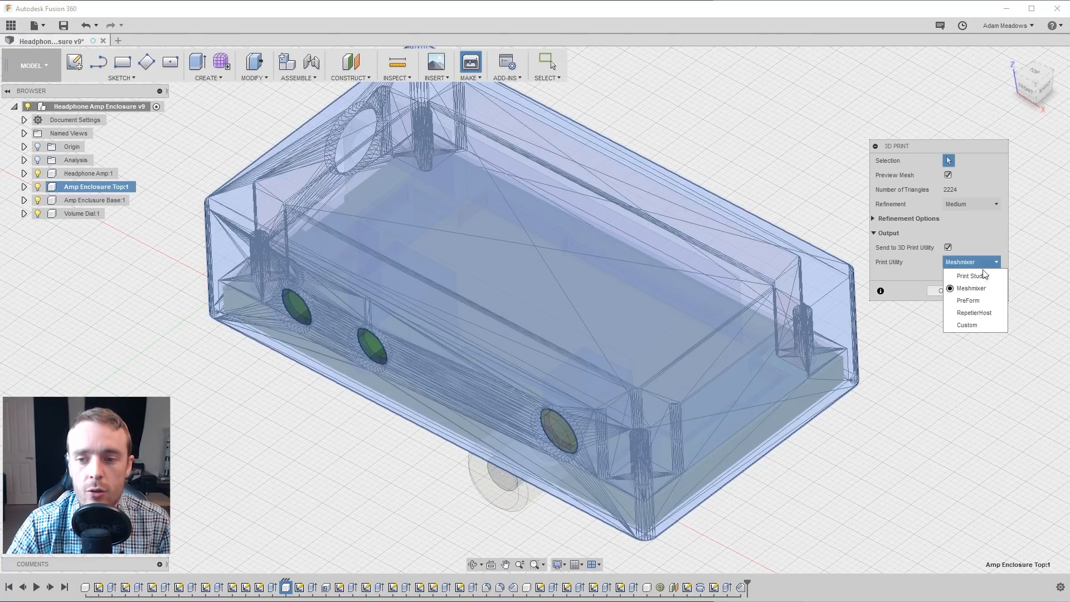
click(972, 288)
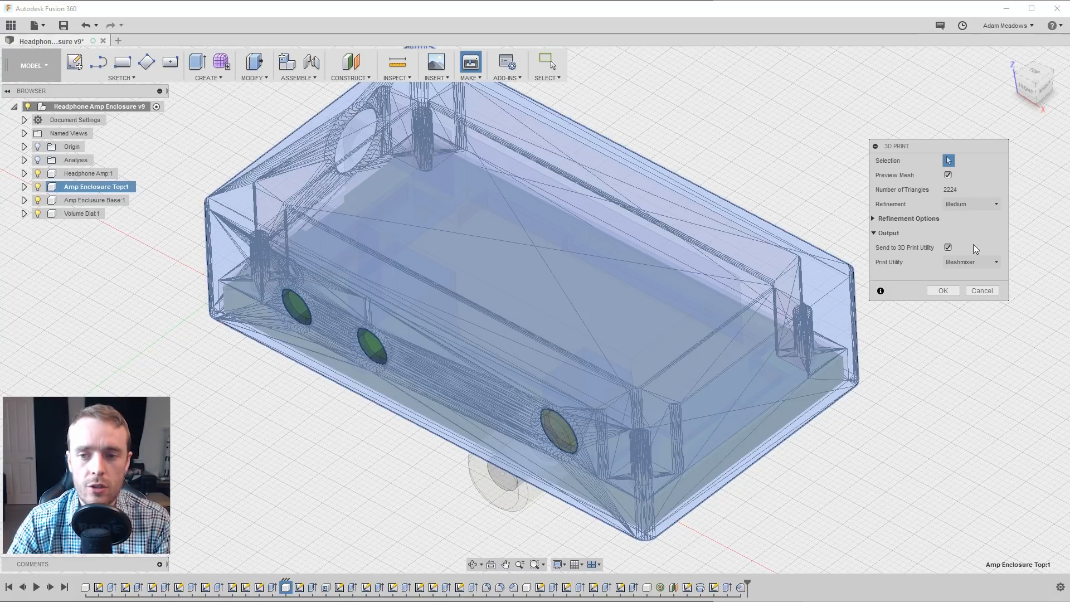
click(948, 247)
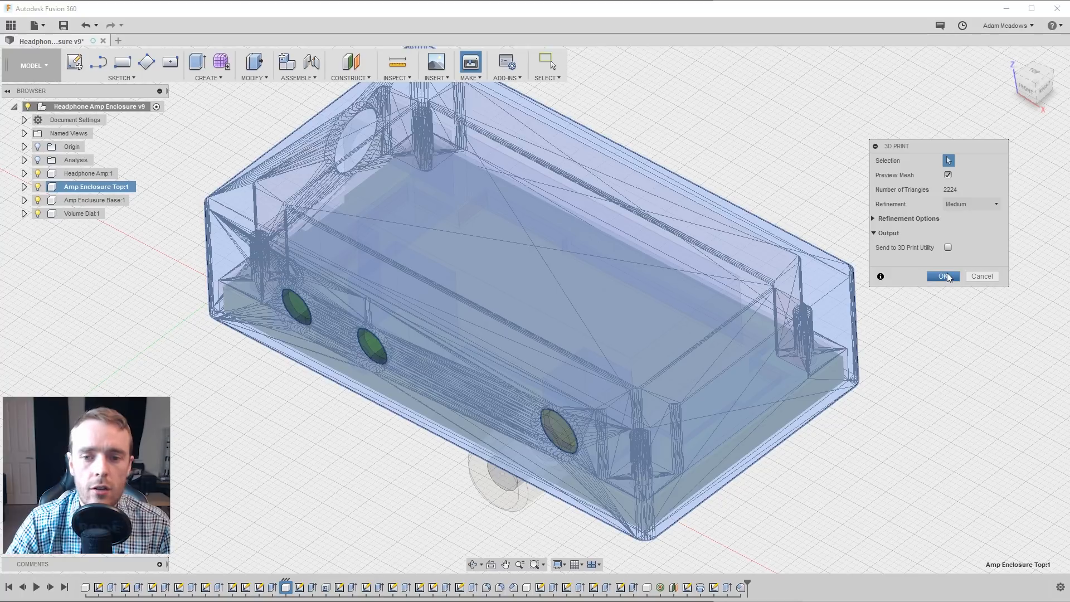
- Confirm the 3D print settings and save the STL as Amp Enclosure Top
click(943, 276)
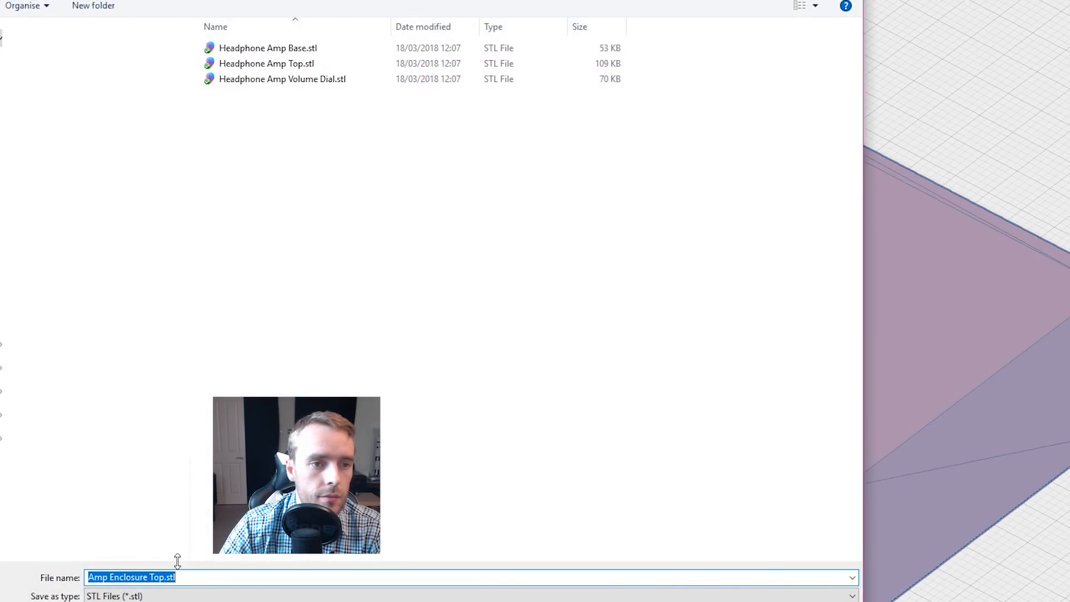
click(162, 577)
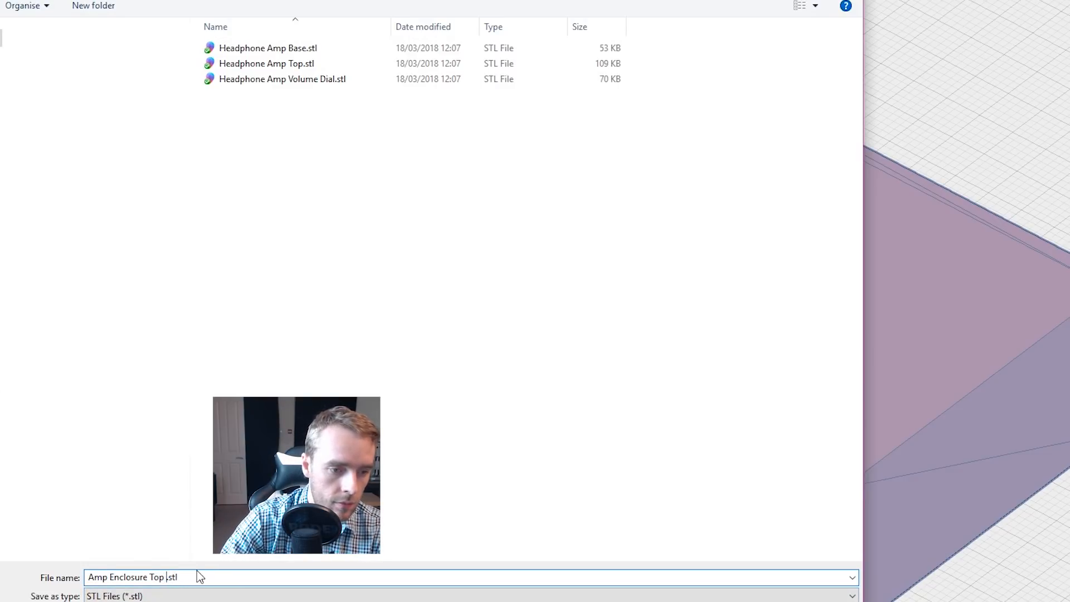
text(demo)
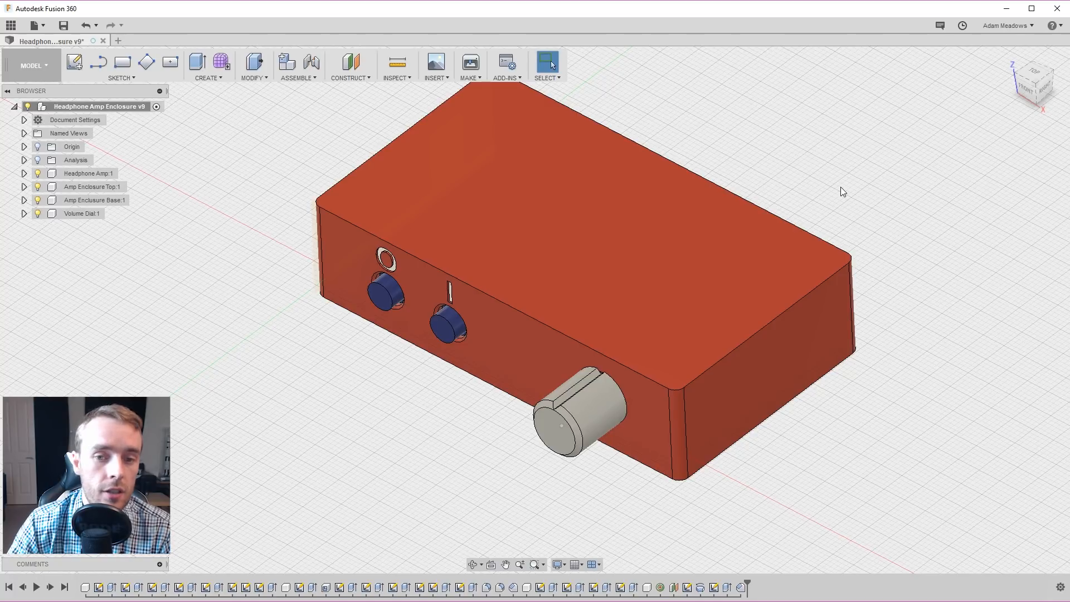
mouse_move(803, 205)
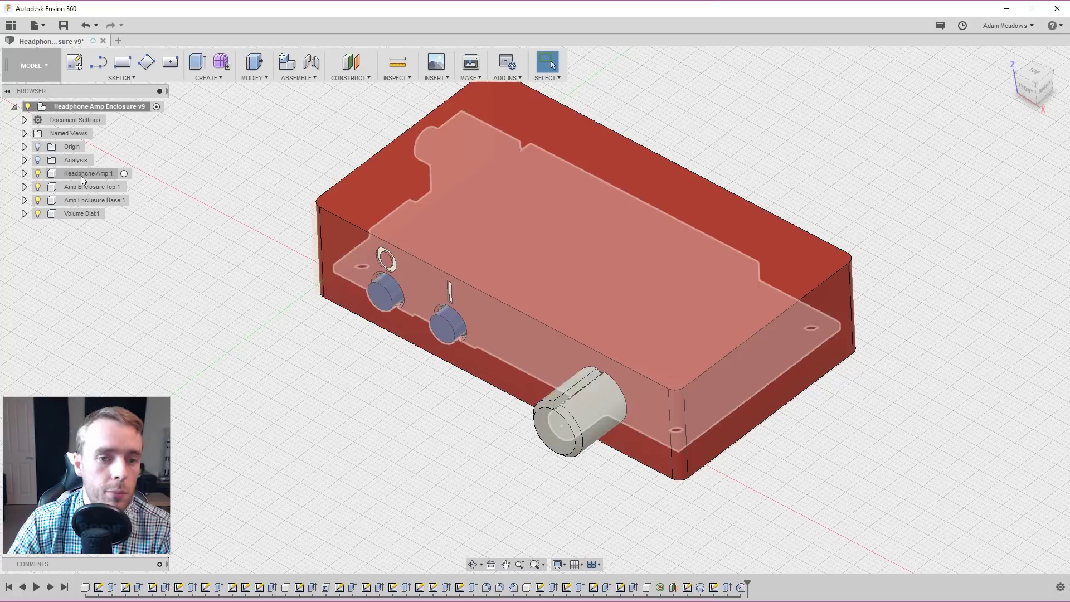
click(95, 200)
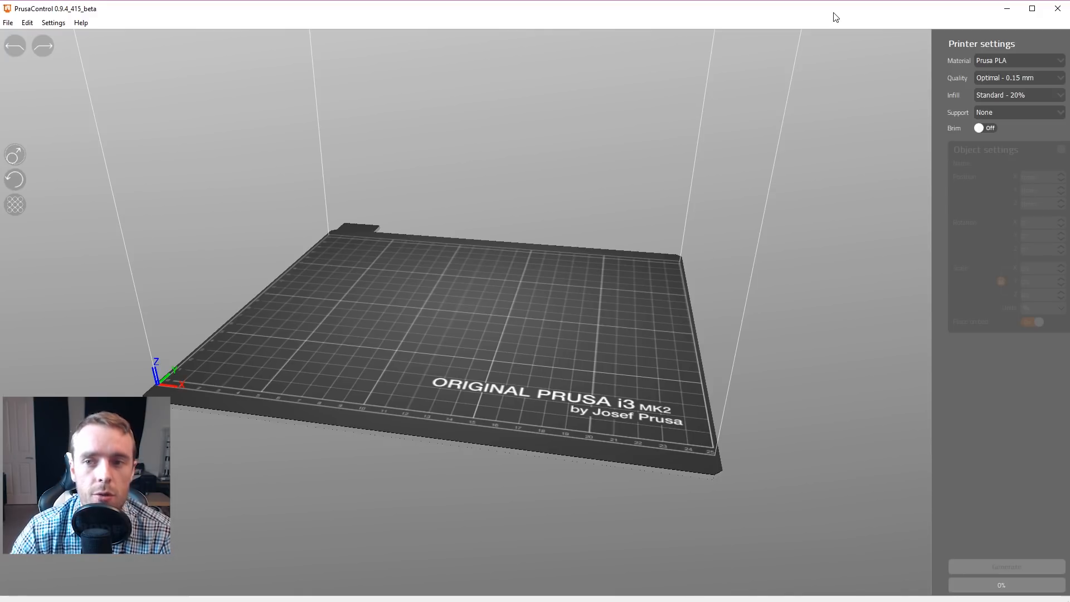
mouse_move(583, 183)
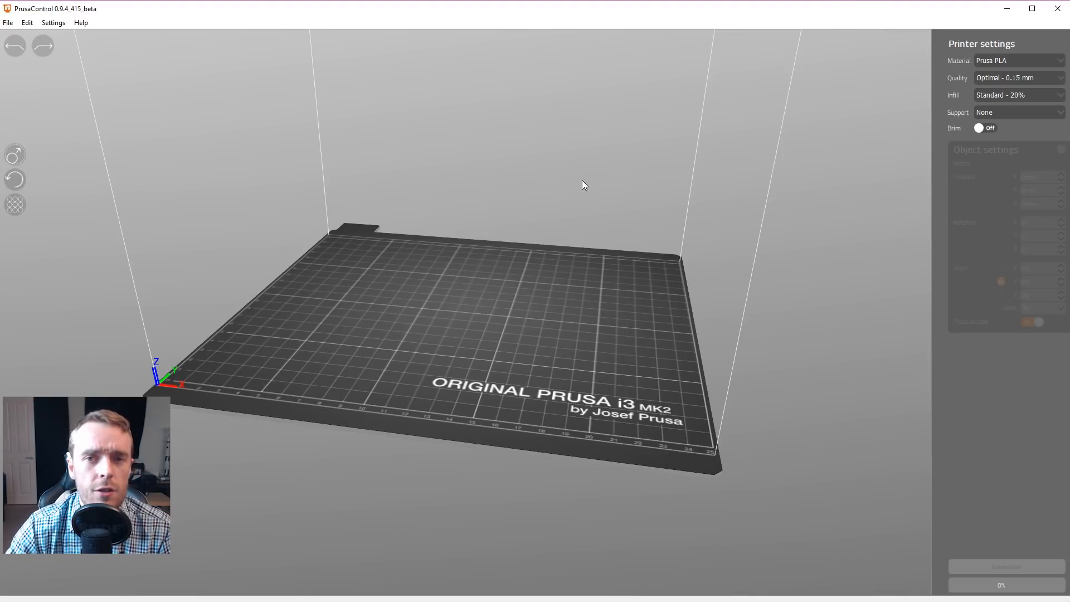
- Open PrusaControl's File menu to reach the import commands
click(7, 24)
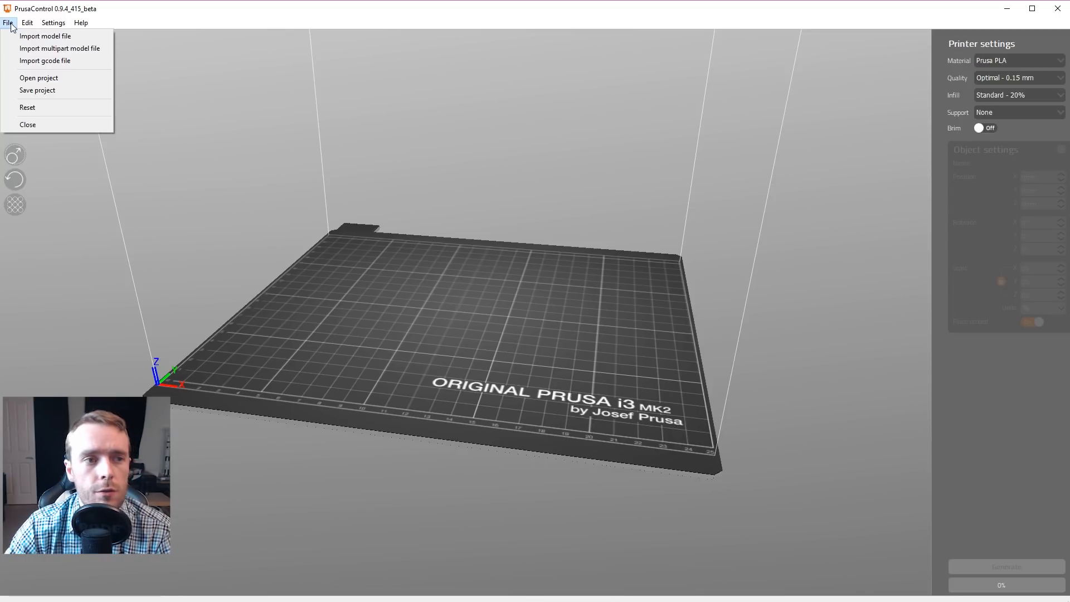
mouse_move(66, 37)
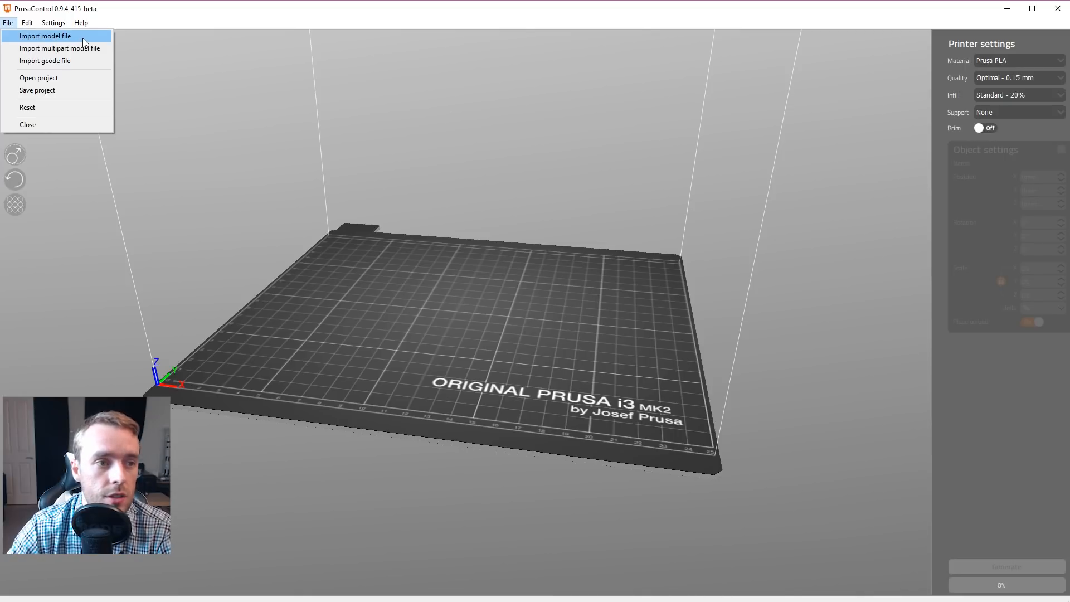
mouse_move(84, 39)
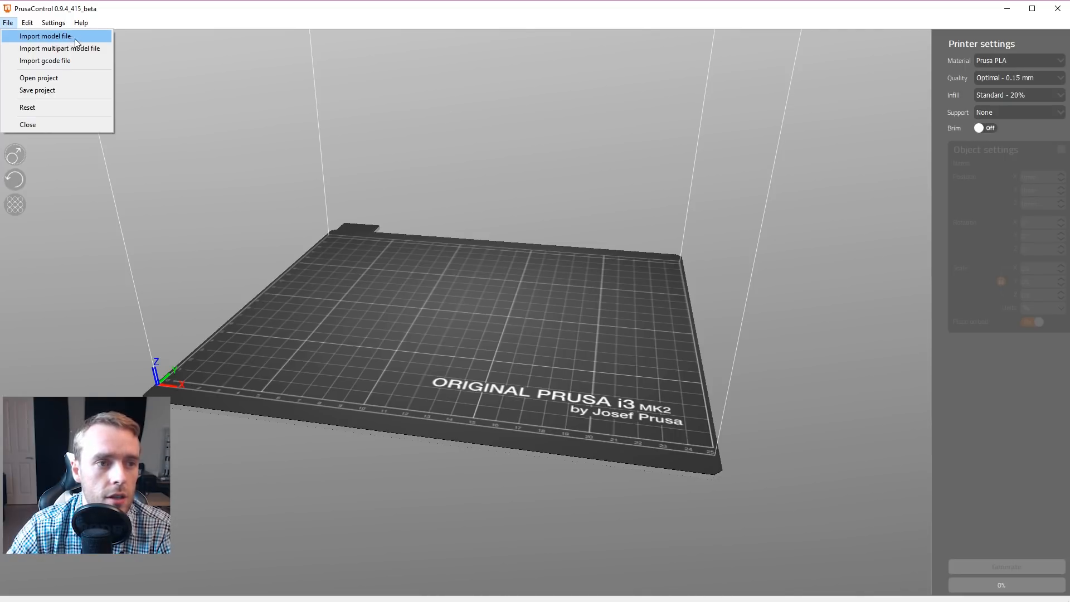
- Import the Headphone Amp Base, Top and Volume Dial STLs onto the bed
click(43, 37)
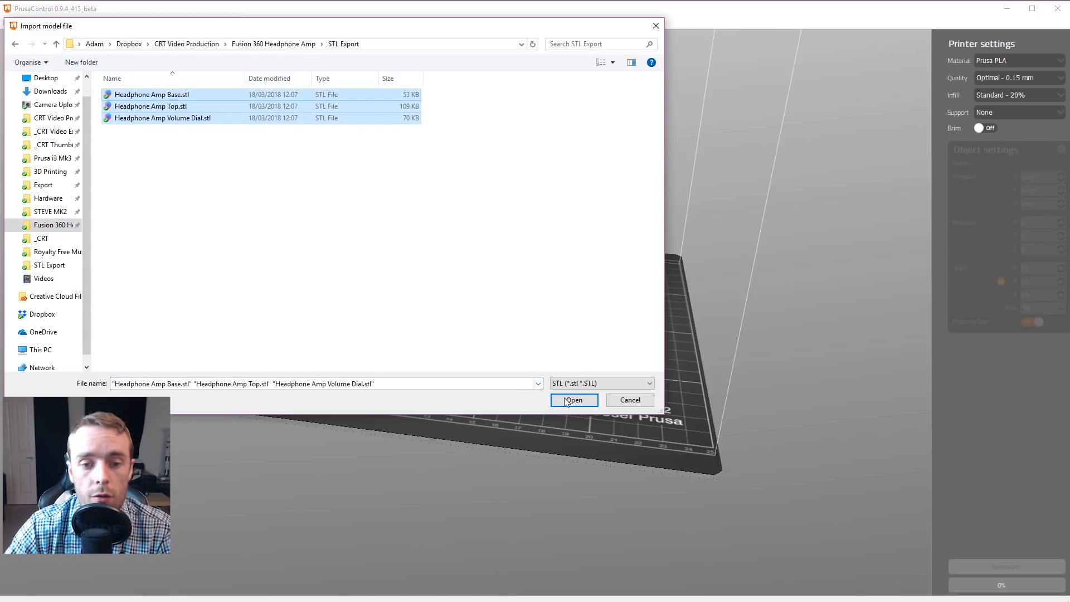
click(574, 400)
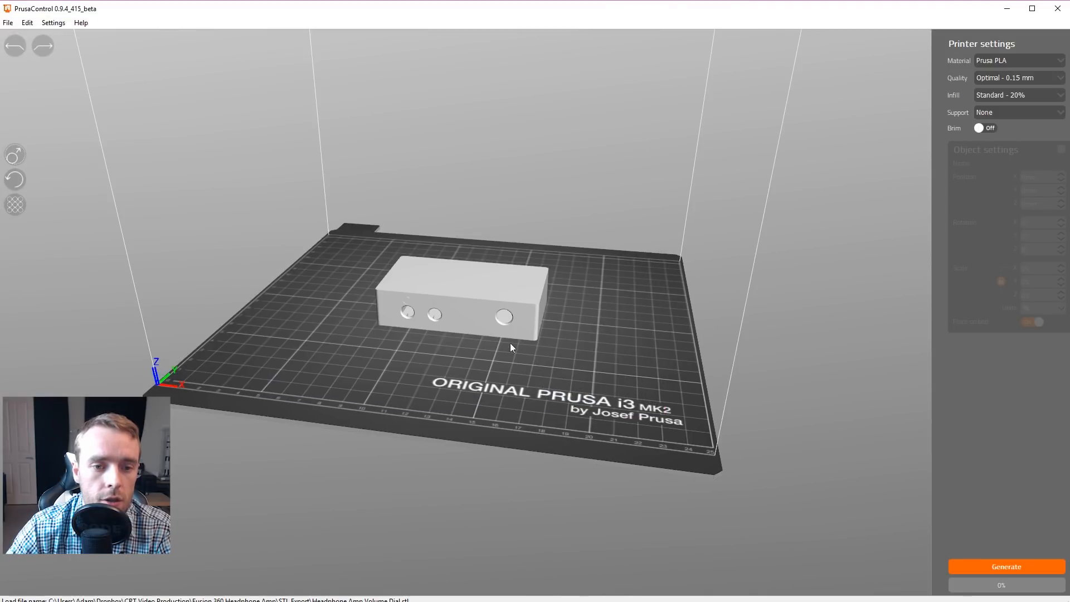
mouse_move(559, 264)
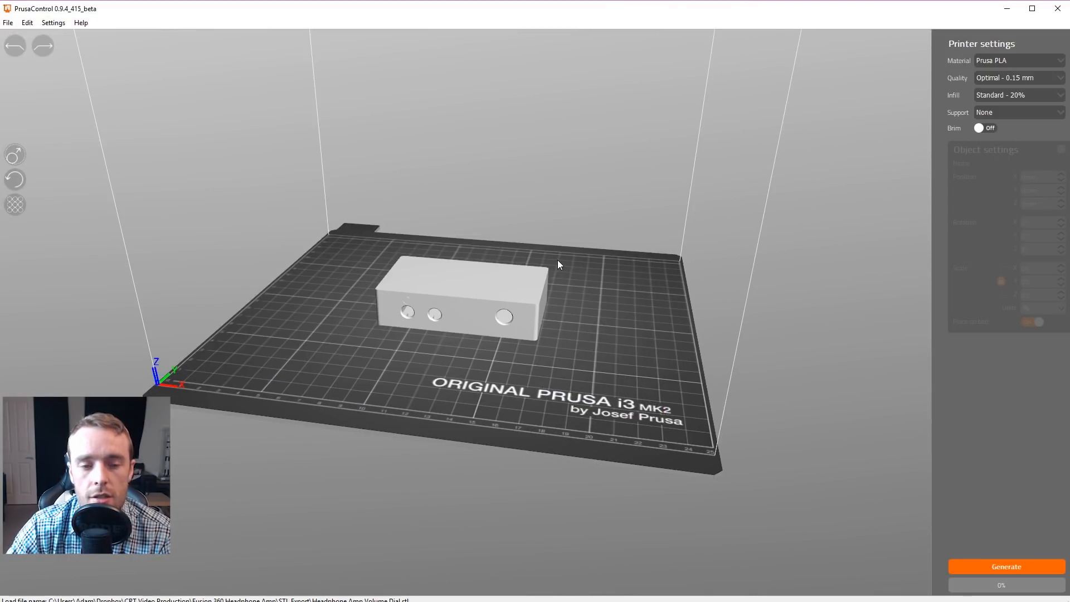
mouse_move(613, 303)
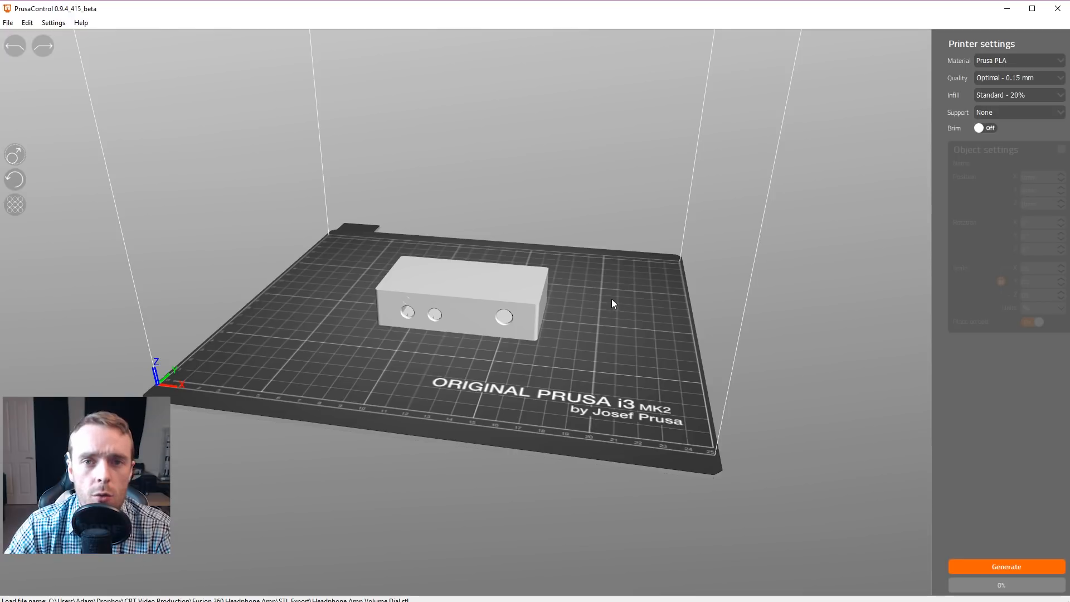
mouse_move(605, 335)
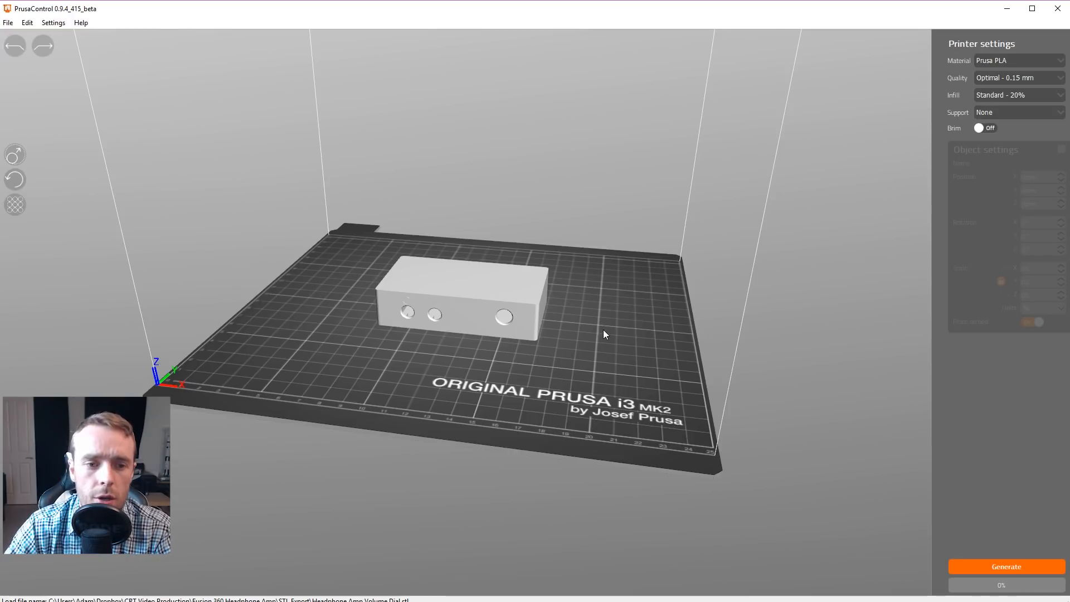
- Auto-arrange the three parts apart, then select the volume dial
drag(604, 334, 659, 335)
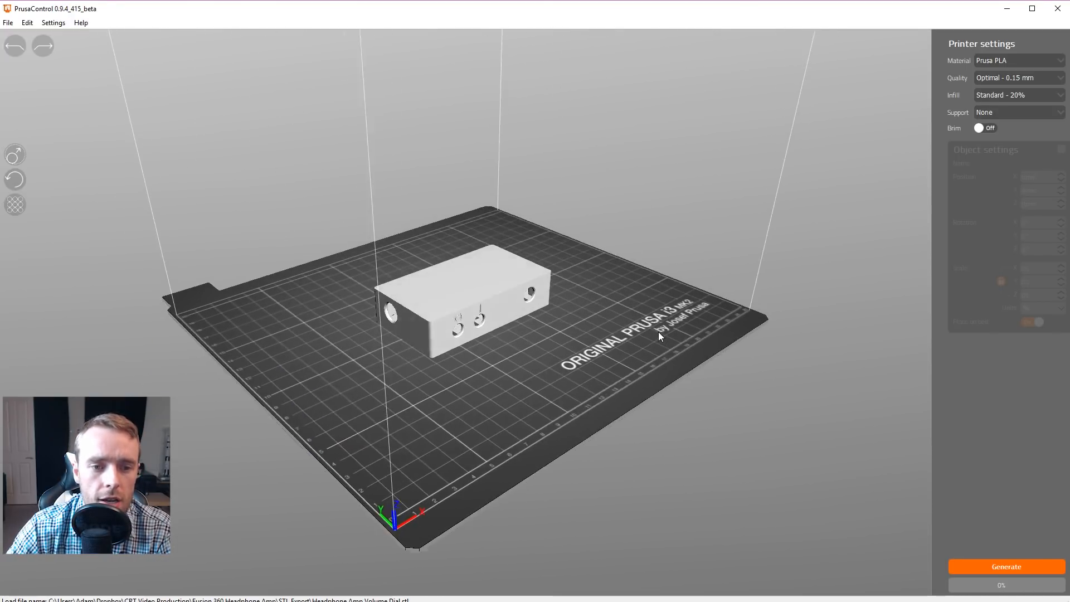
click(466, 283)
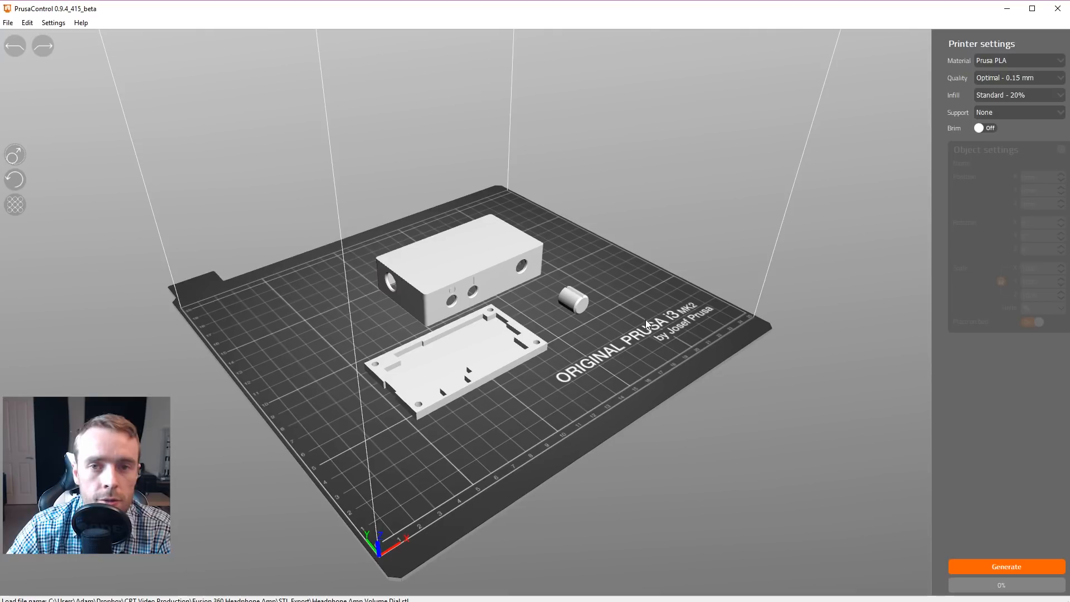
drag(649, 325, 584, 340)
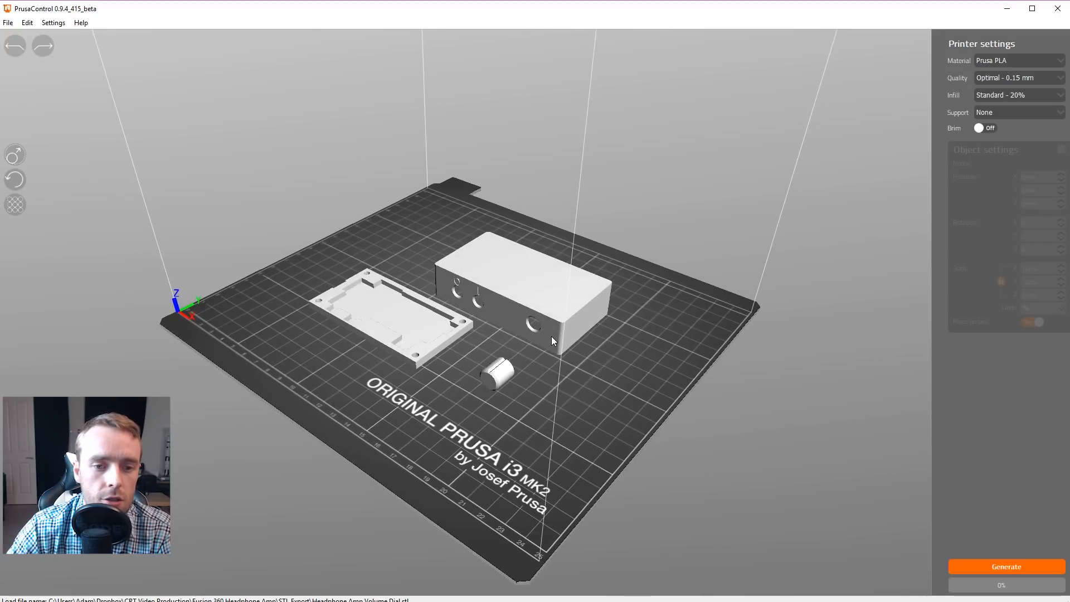
click(497, 380)
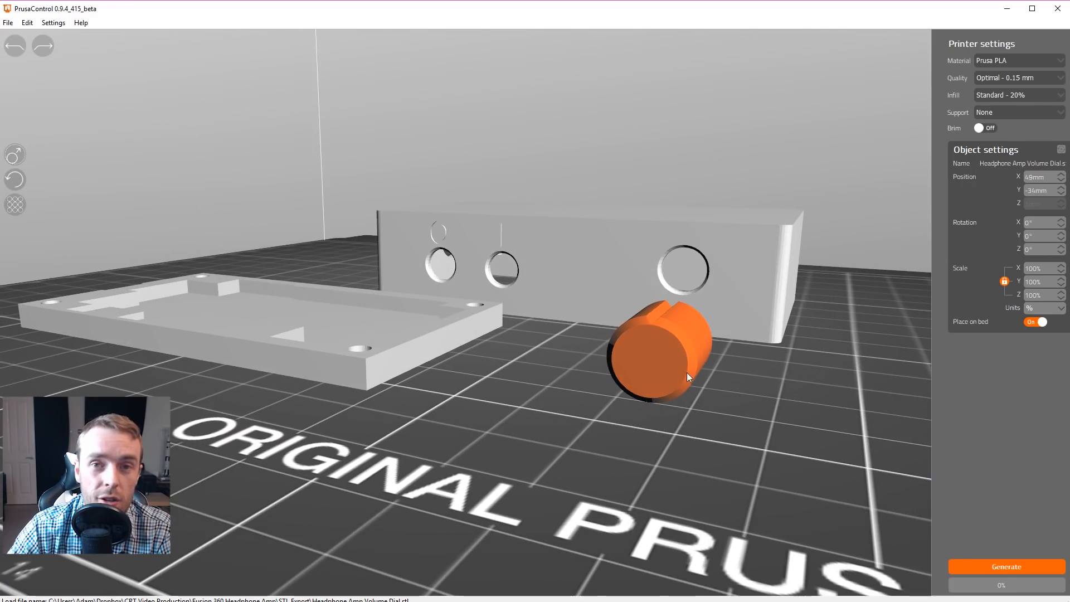
- Move the volume dial near the top and the top behind the base, then deselect
drag(688, 377, 665, 422)
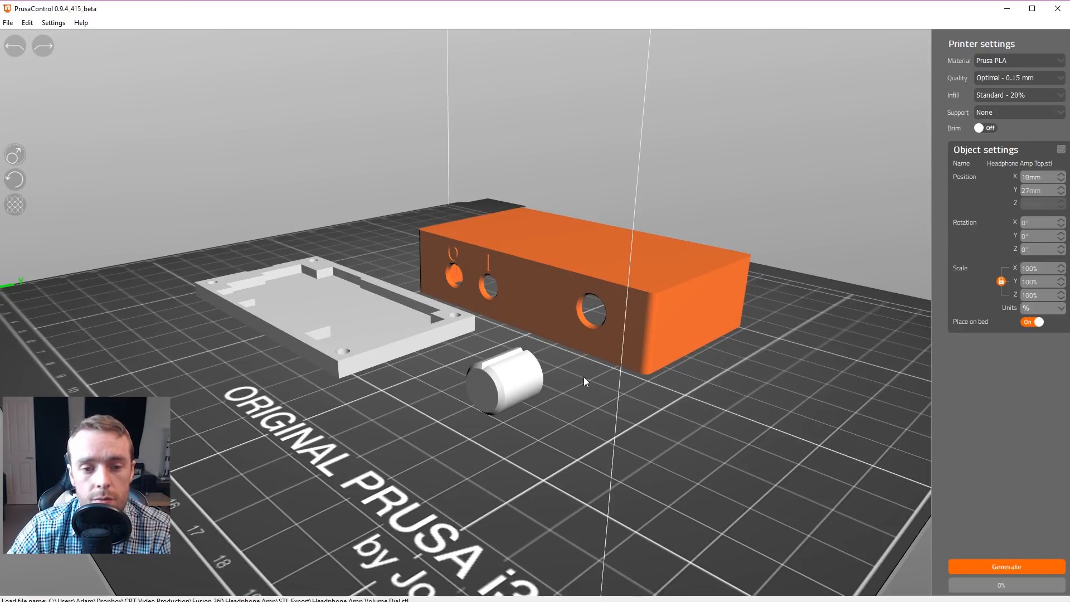
click(505, 387)
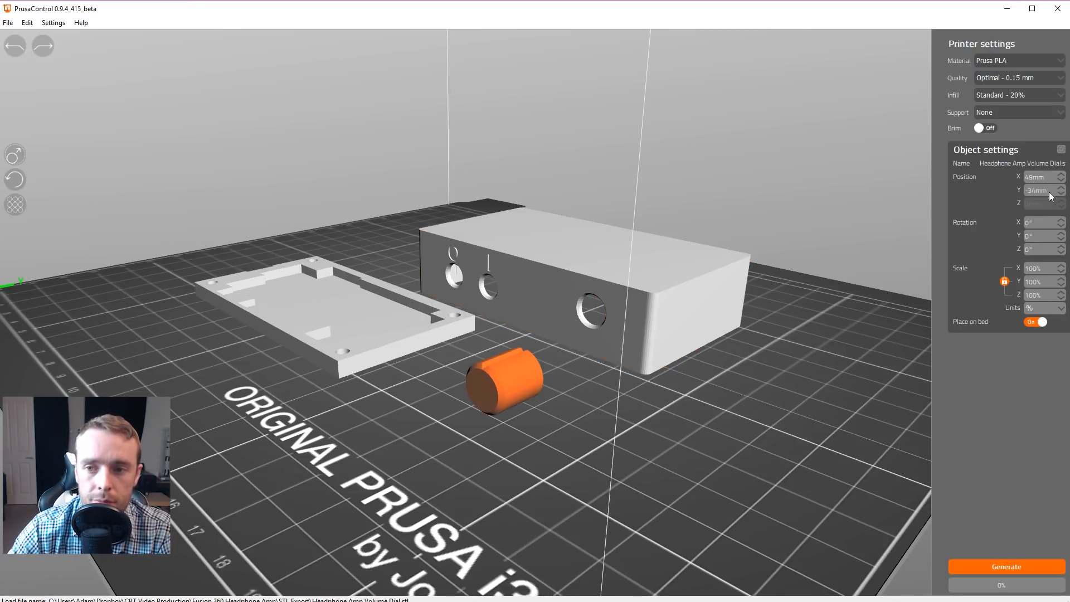
click(14, 180)
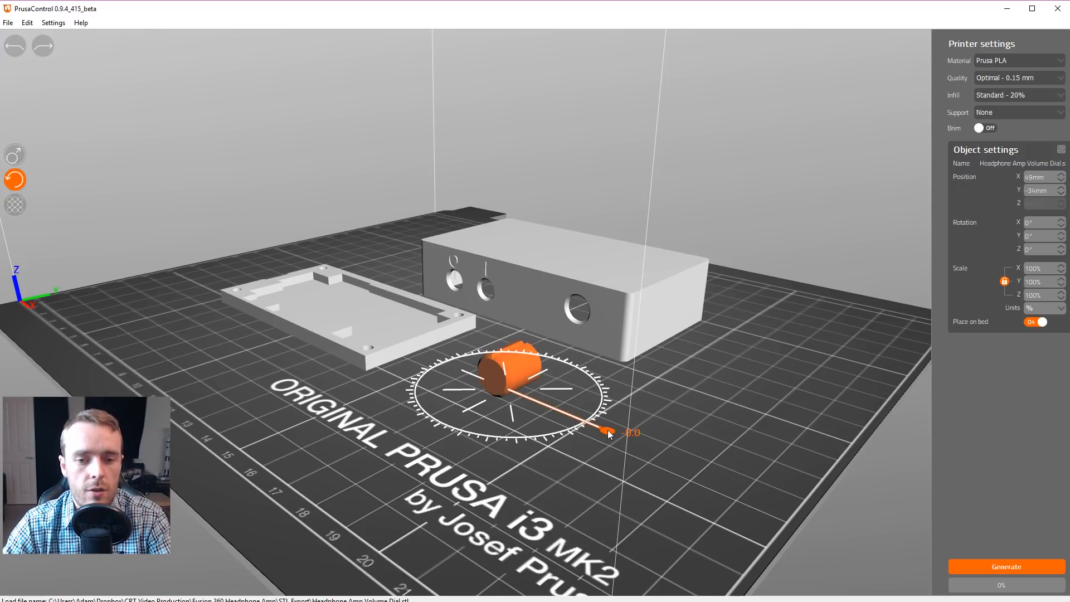
drag(606, 431, 628, 419)
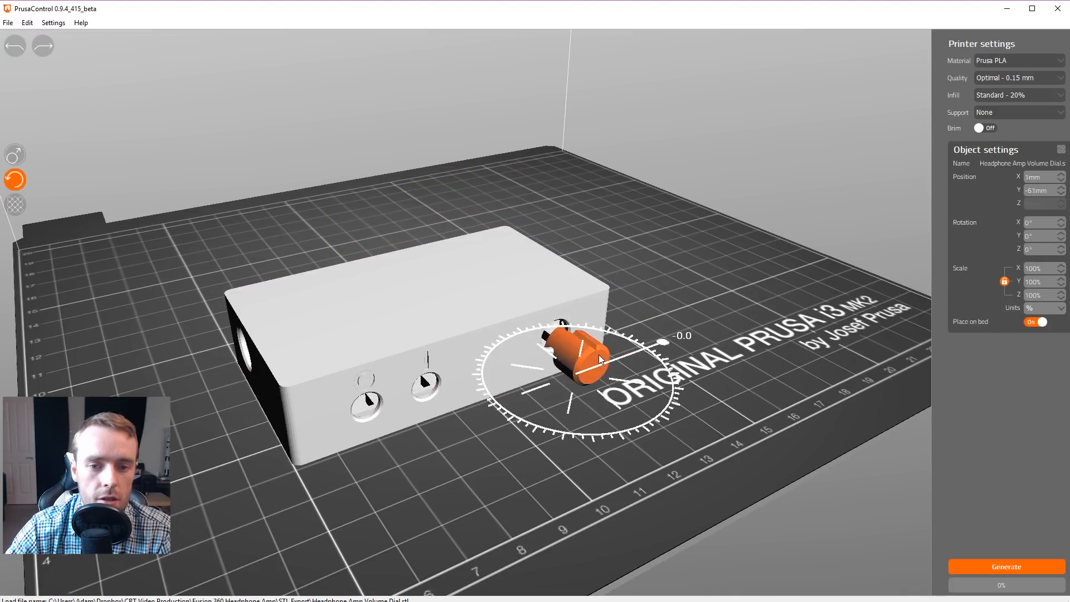
drag(594, 358, 587, 375)
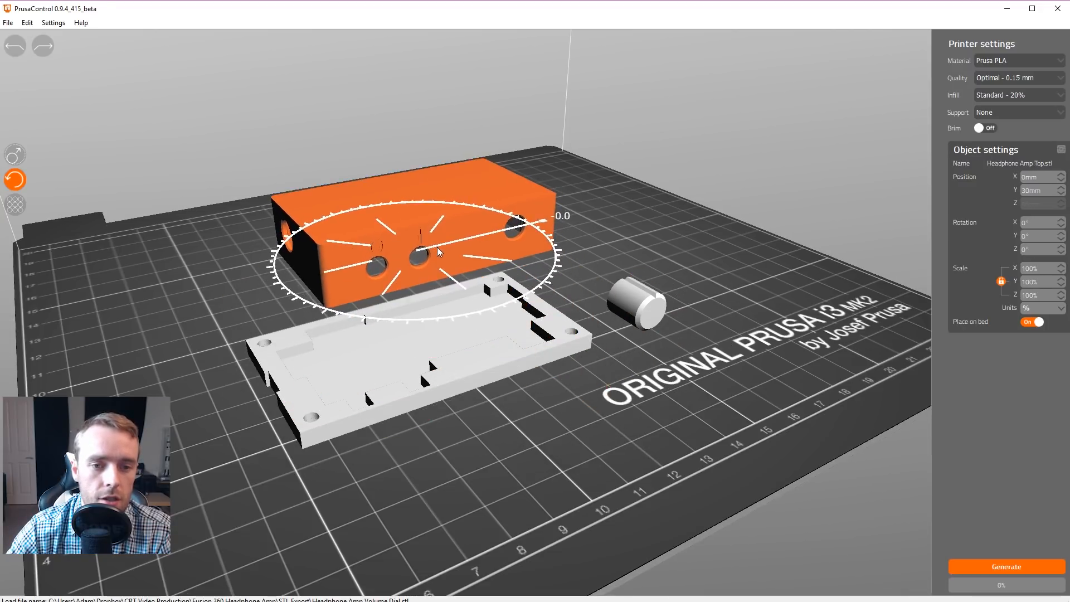
click(745, 223)
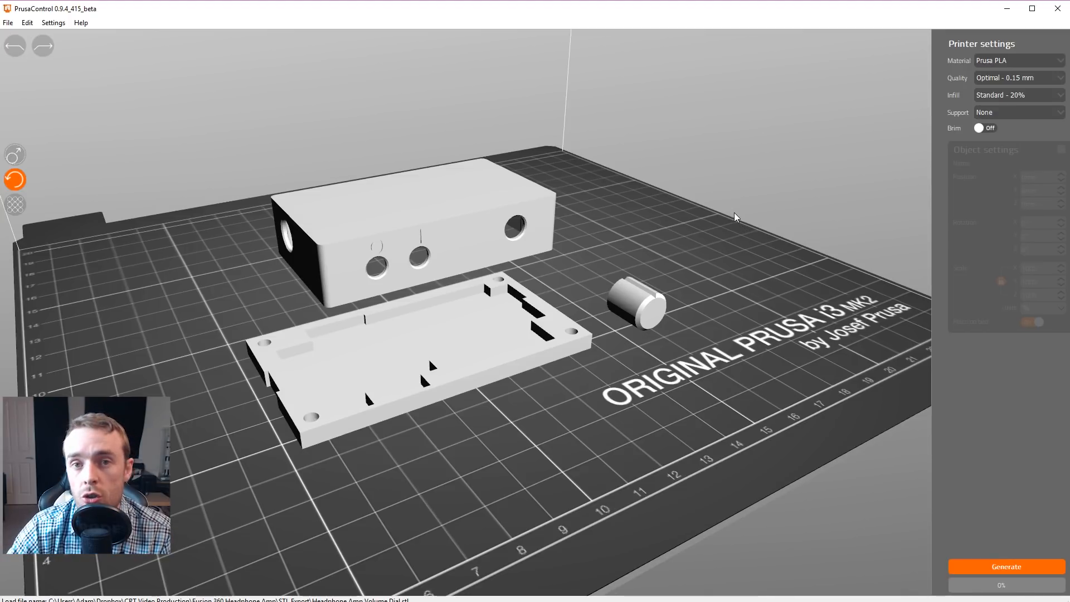
mouse_move(641, 300)
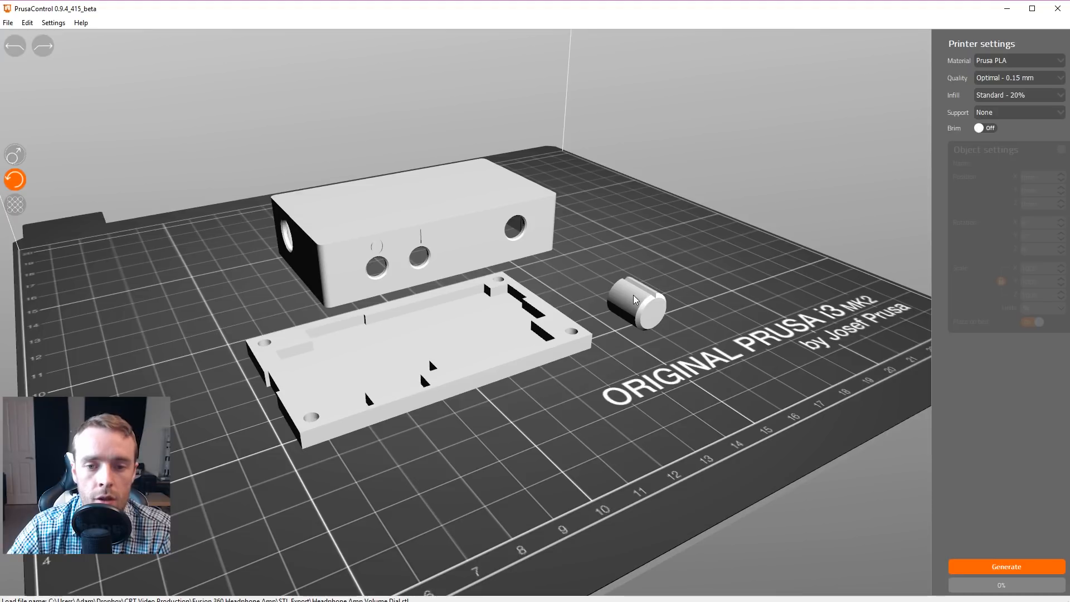
- Rotate the volume dial 90° about X and the enclosure top 180° about X
click(635, 307)
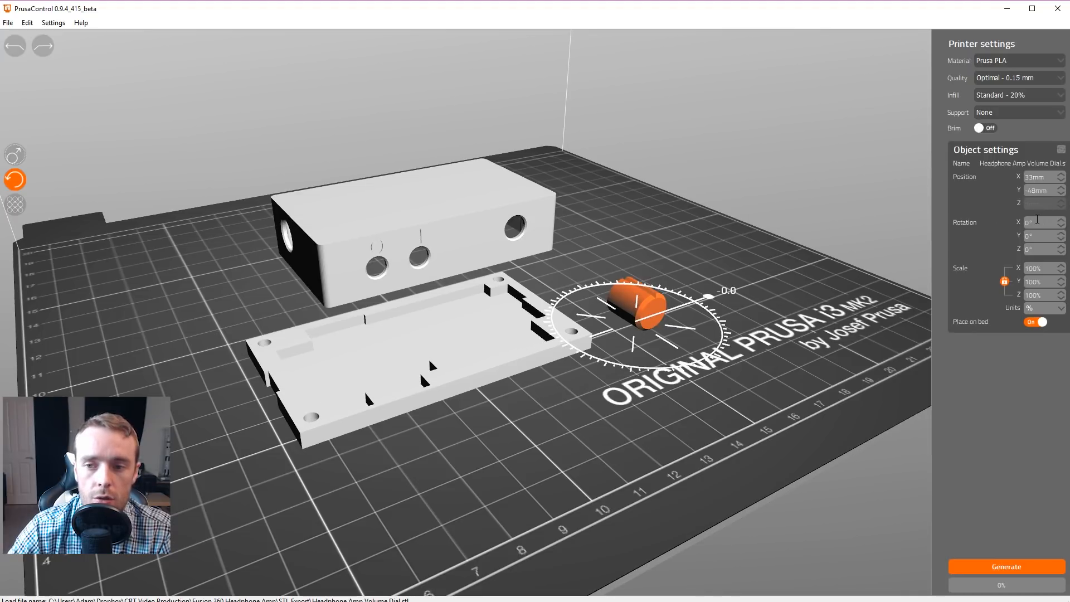
click(1035, 222)
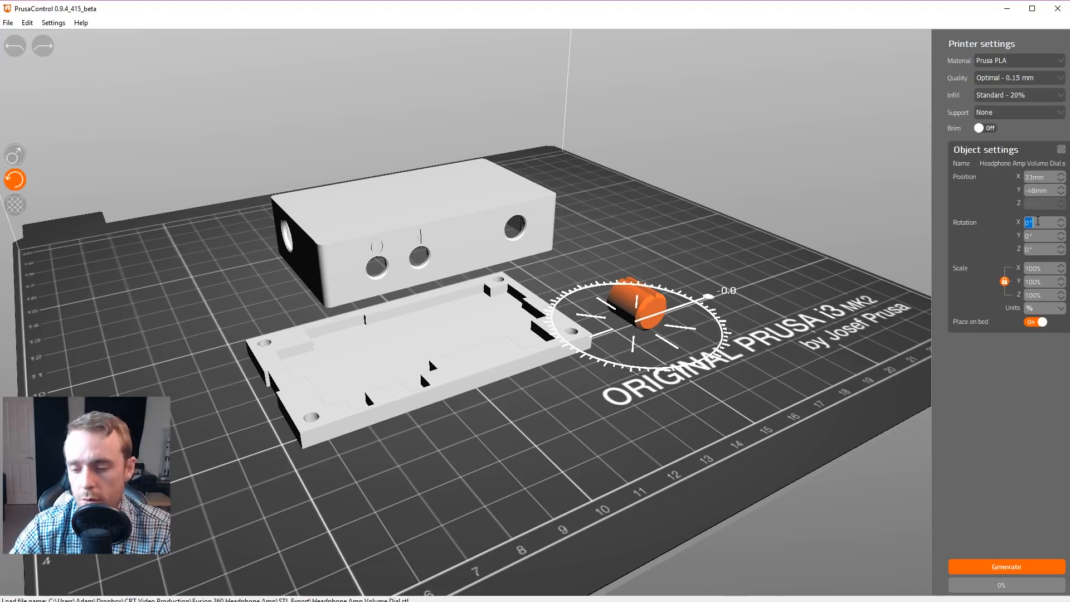
text(90)
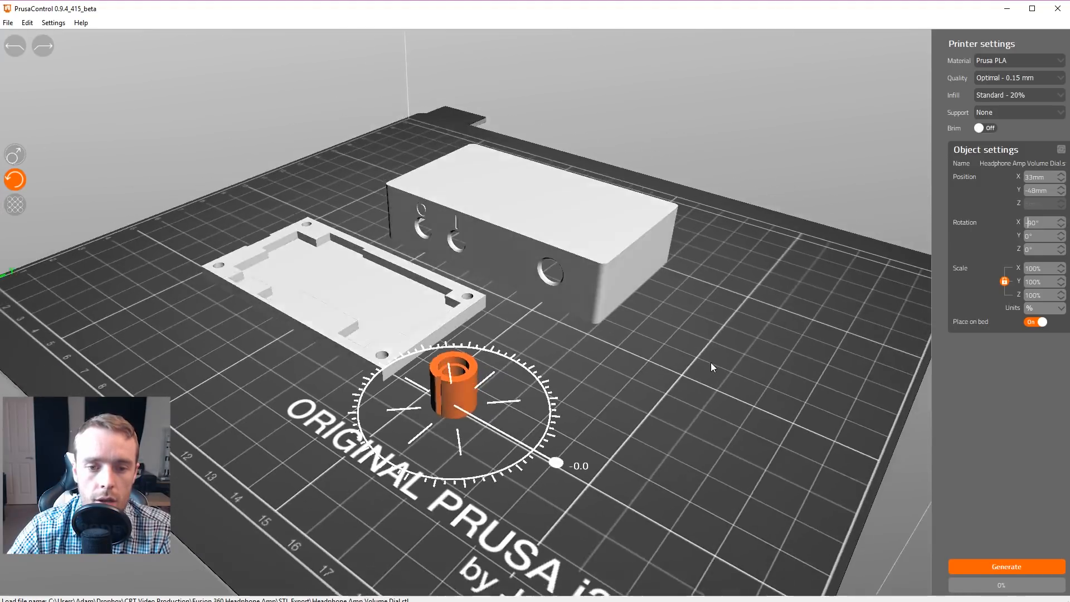
click(539, 237)
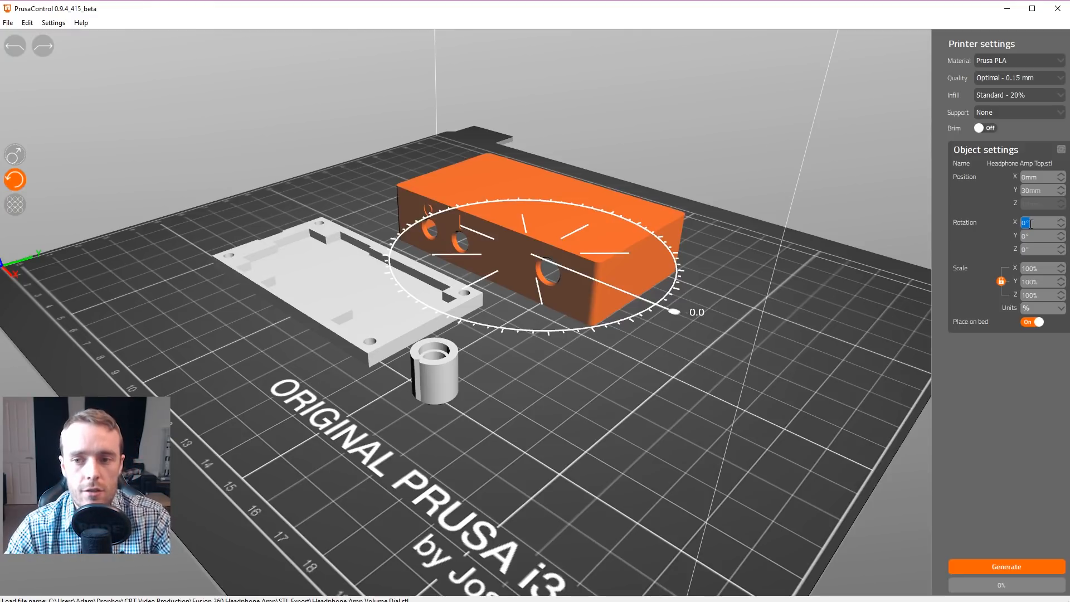
text(180)
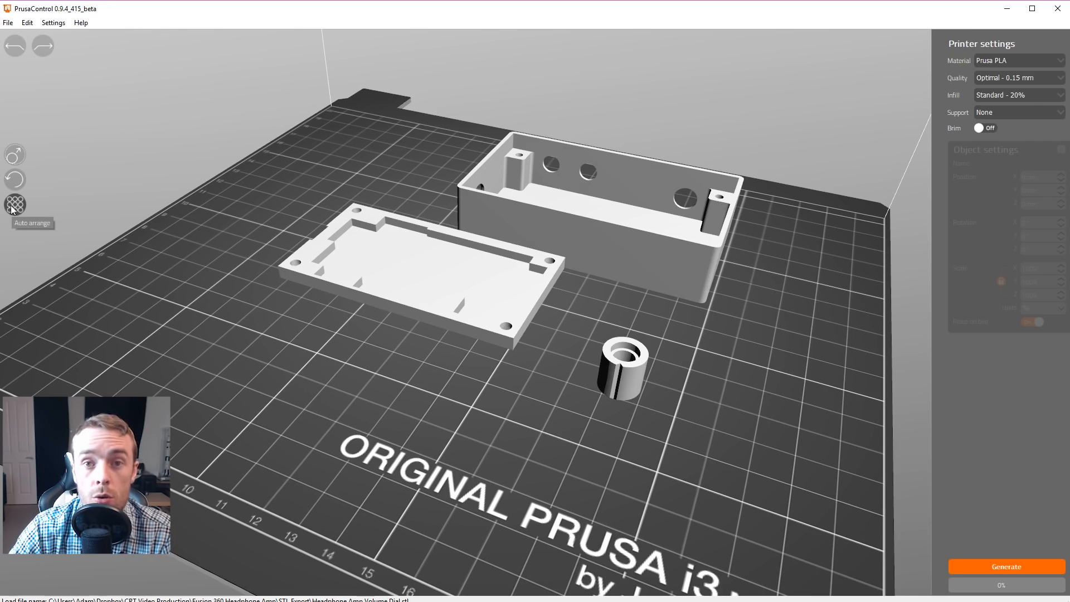
- Auto-arrange the three enclosure parts on the bed and orbit to an angled view
click(13, 199)
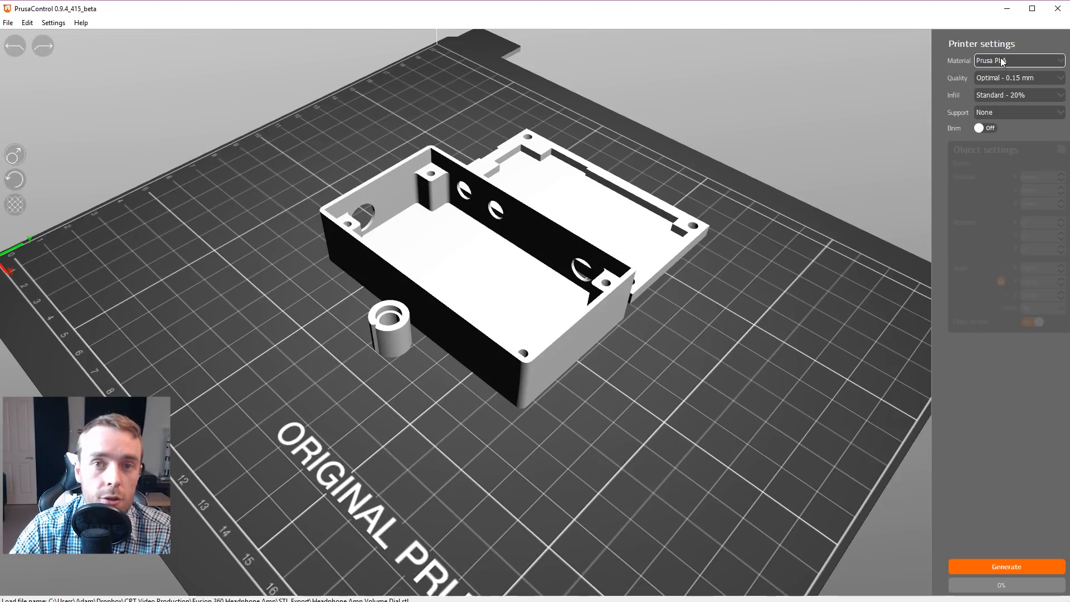
mouse_move(1001, 81)
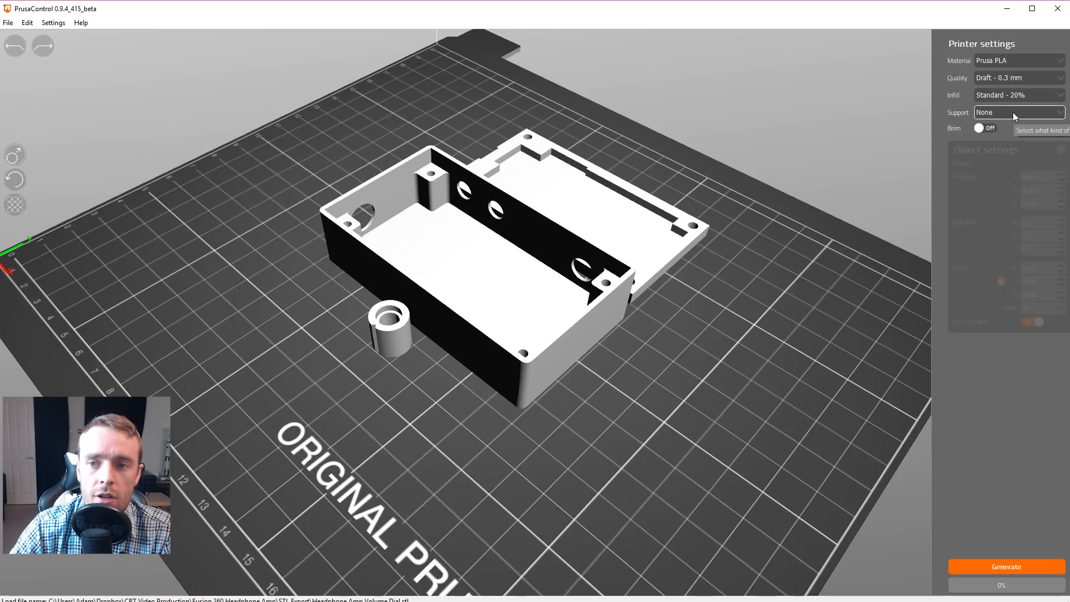
mouse_move(543, 288)
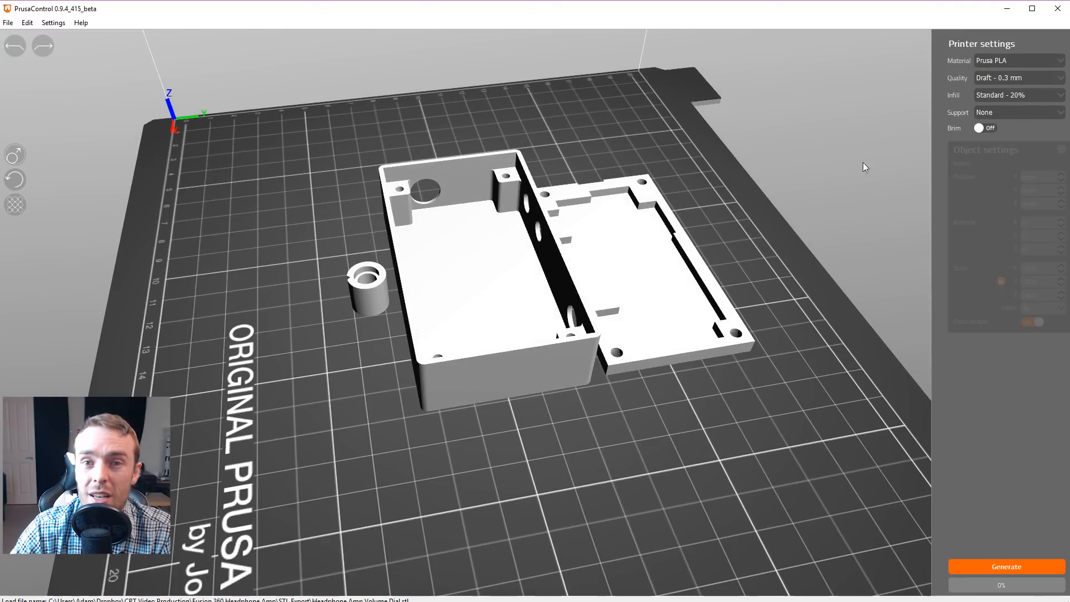
mouse_move(651, 336)
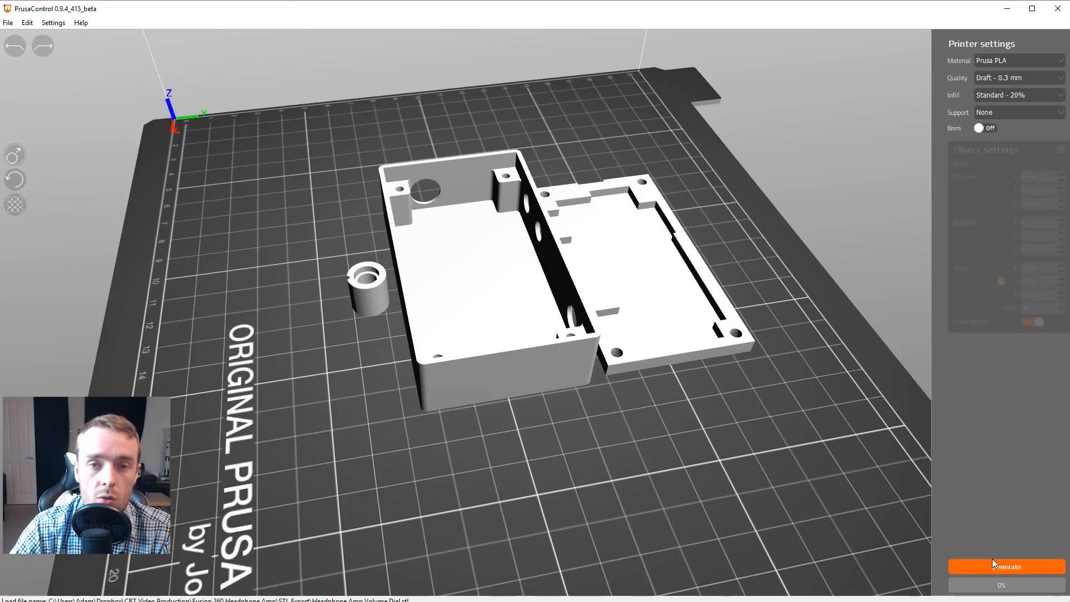
drag(478, 273, 751, 161)
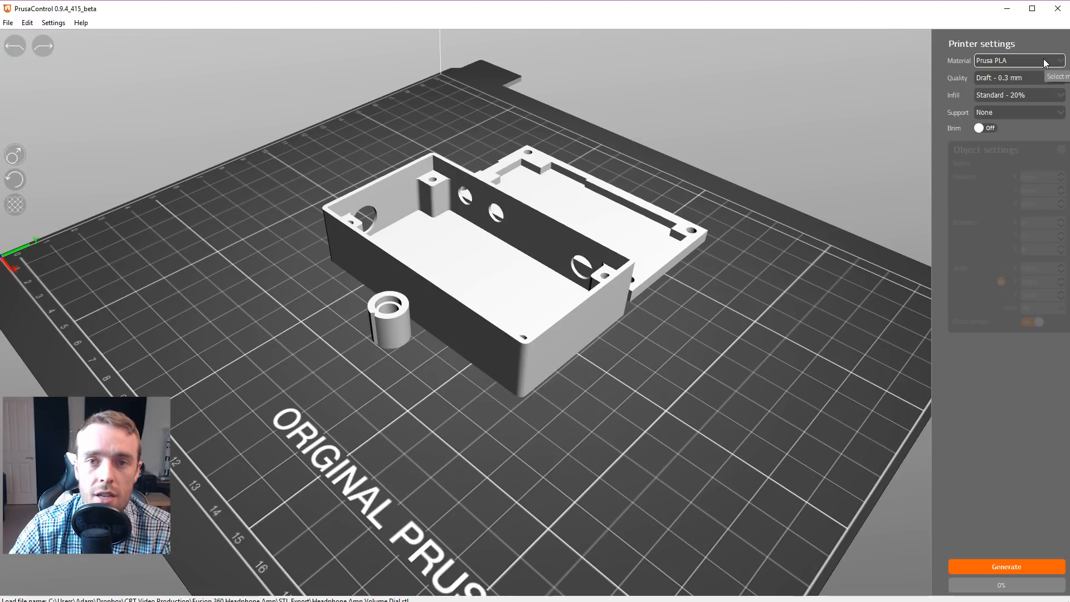
mouse_move(1035, 83)
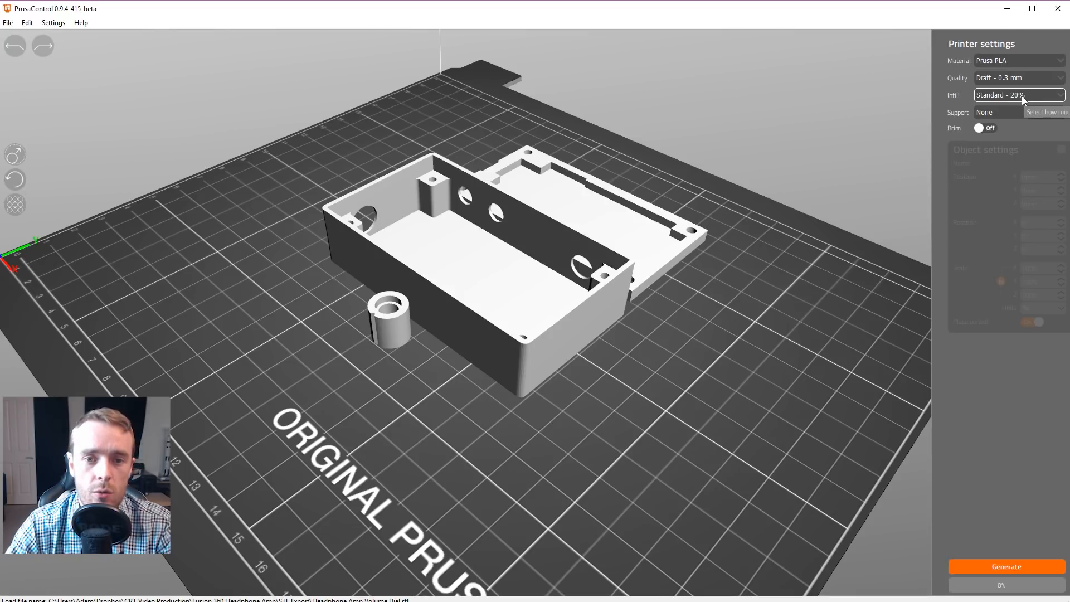
mouse_move(981, 128)
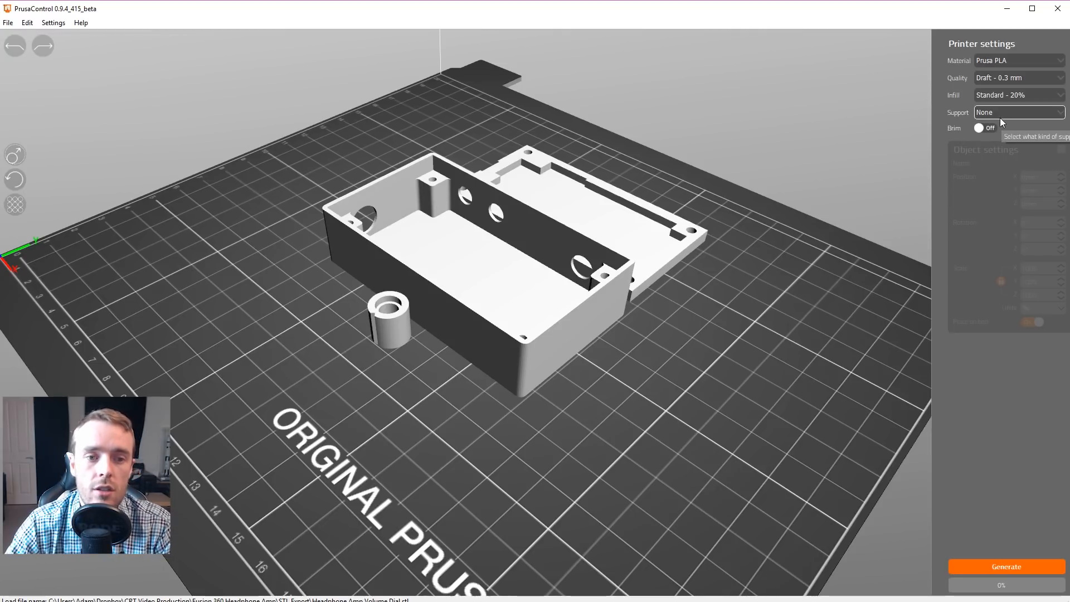
mouse_move(1011, 100)
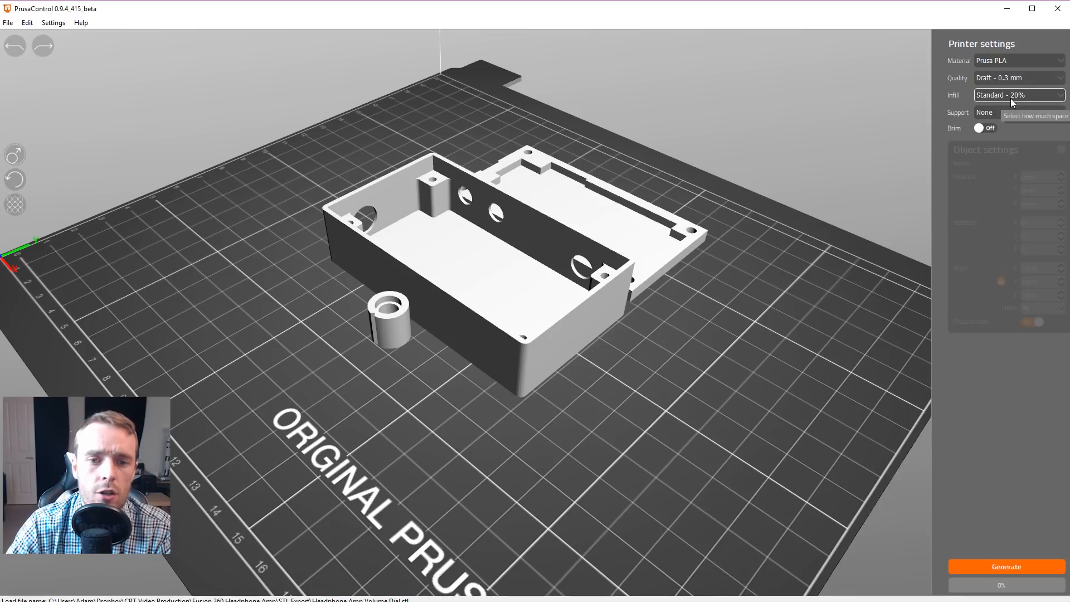
mouse_move(1019, 87)
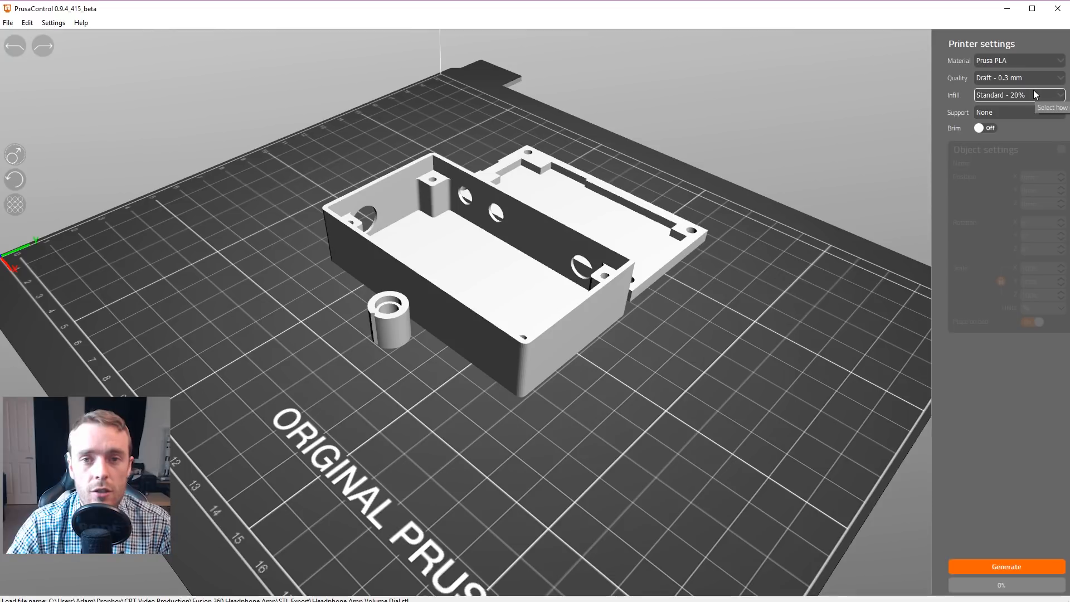
mouse_move(1032, 84)
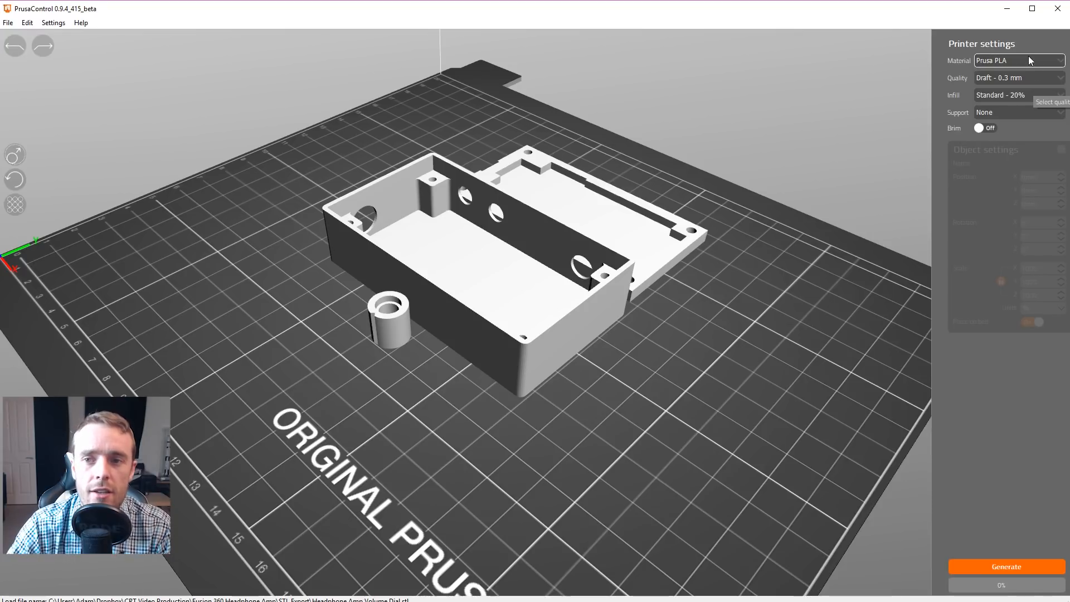
mouse_move(1016, 130)
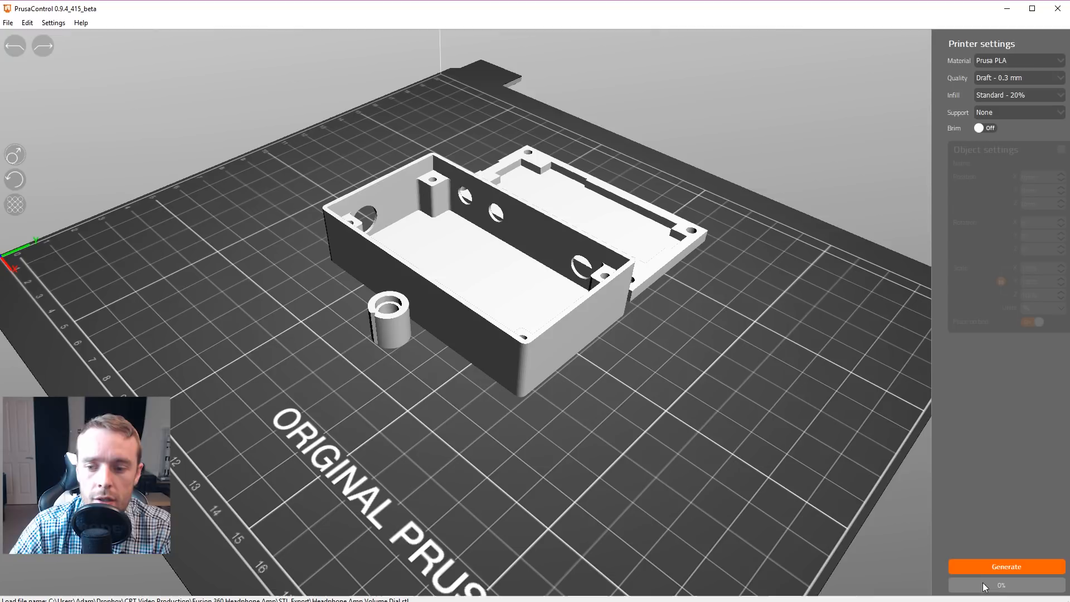
- Slice the parts and scrub the layer preview through 2, 8, 19.1 and 13.1 mm
click(1007, 566)
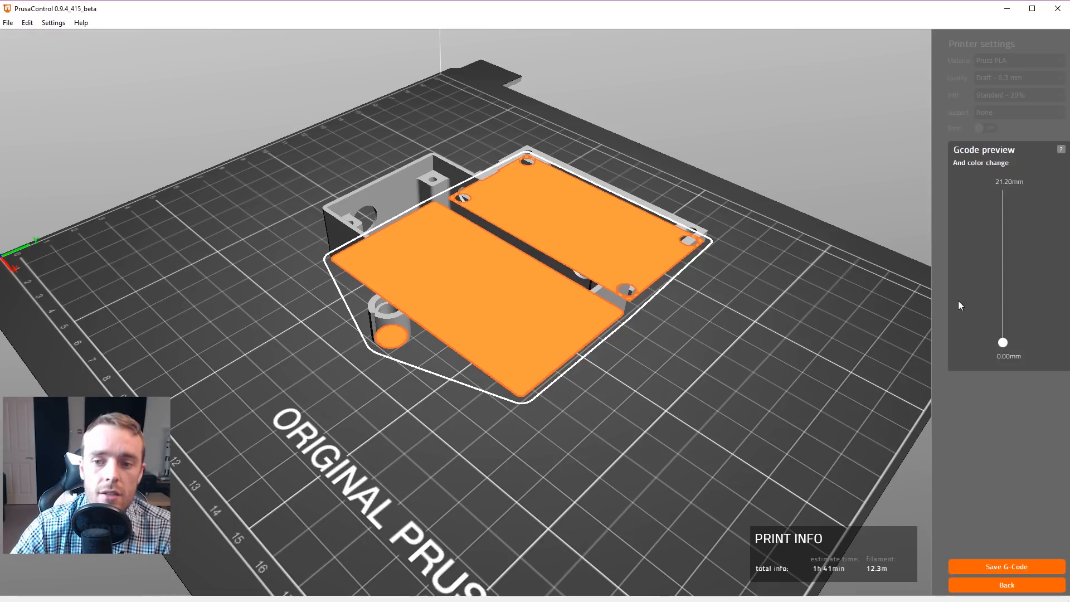
drag(1003, 342, 1003, 329)
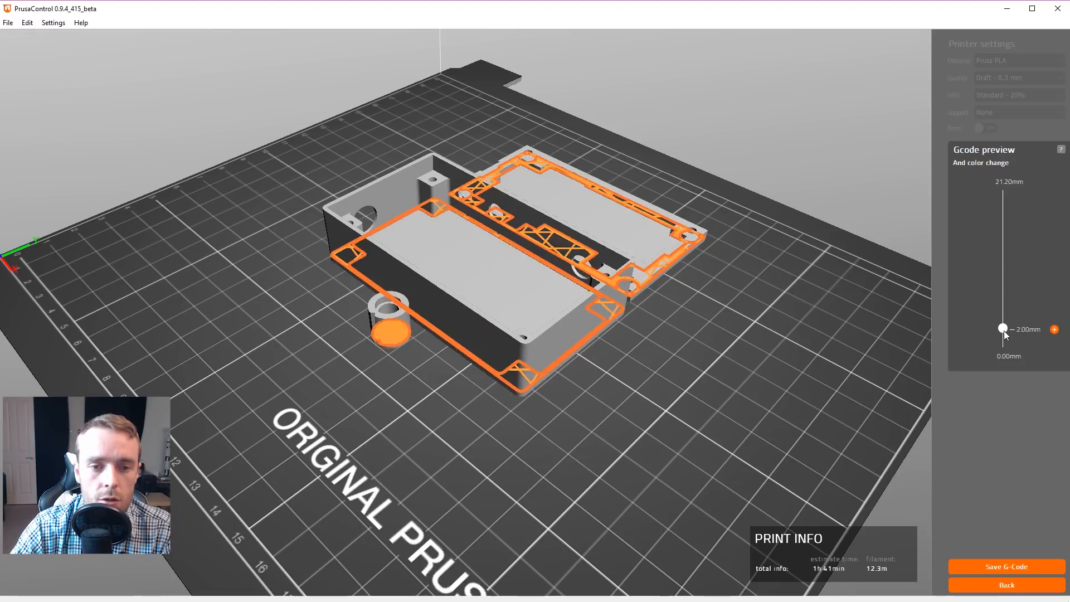
drag(1002, 329, 1003, 287)
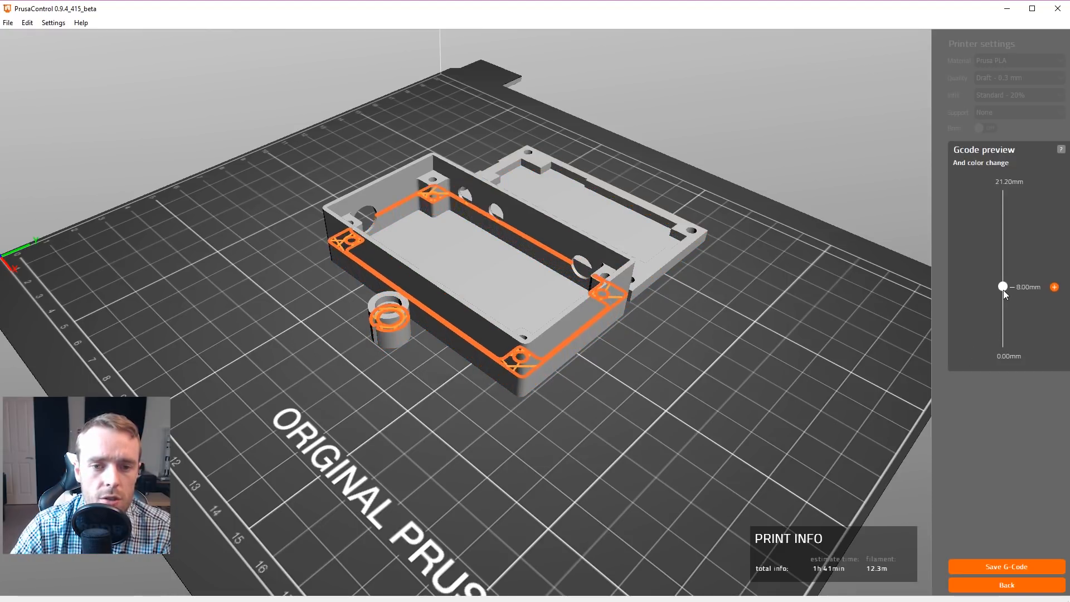
drag(1003, 286, 1003, 210)
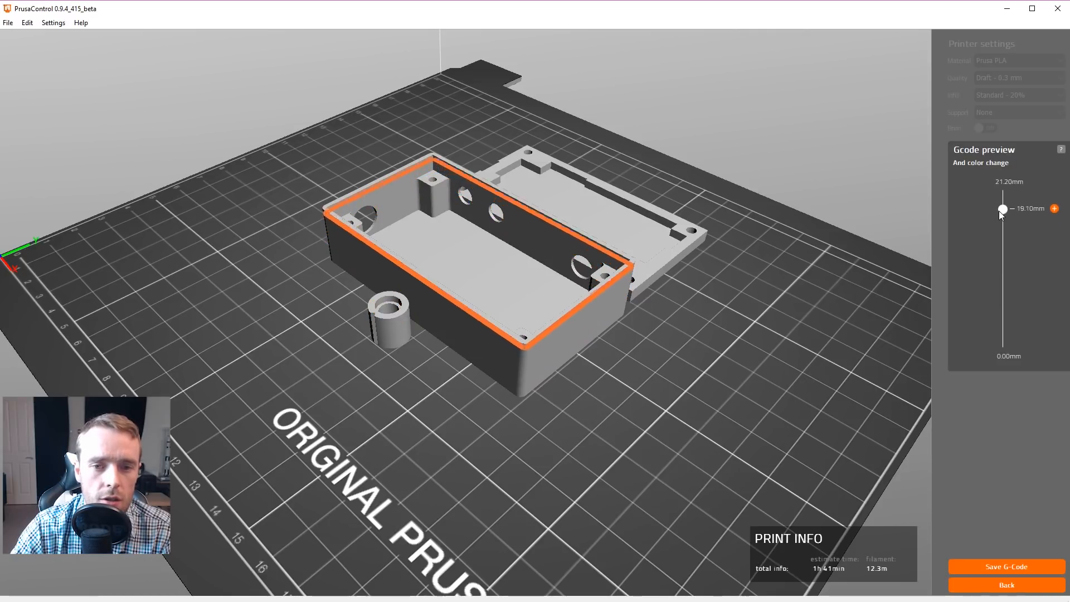
drag(1003, 209, 1003, 251)
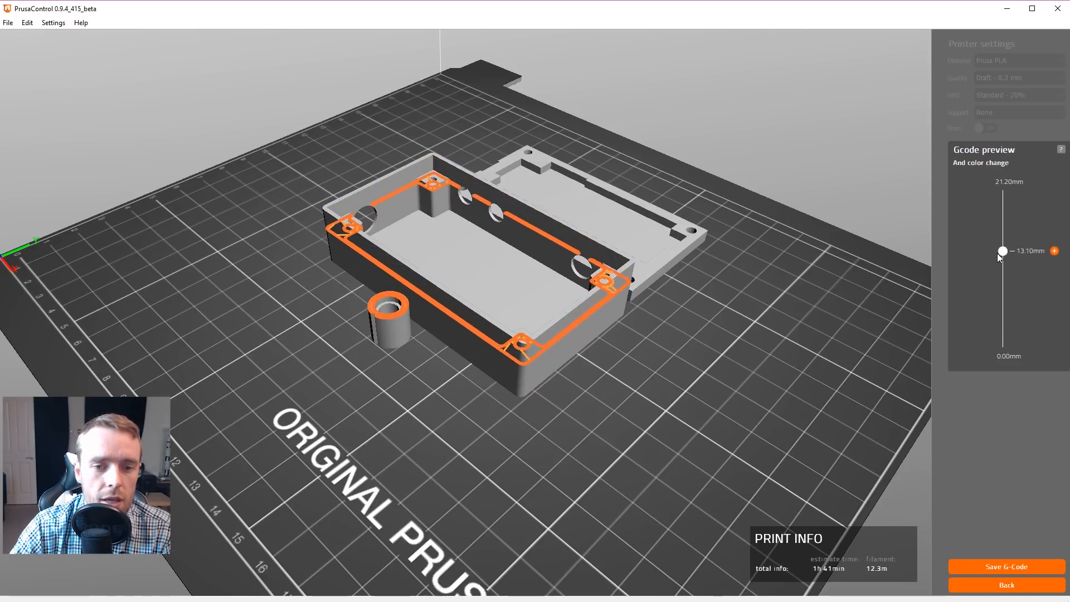
- Orbit the view and step the layers from 1.1 mm up to the full print
drag(1002, 251, 1002, 255)
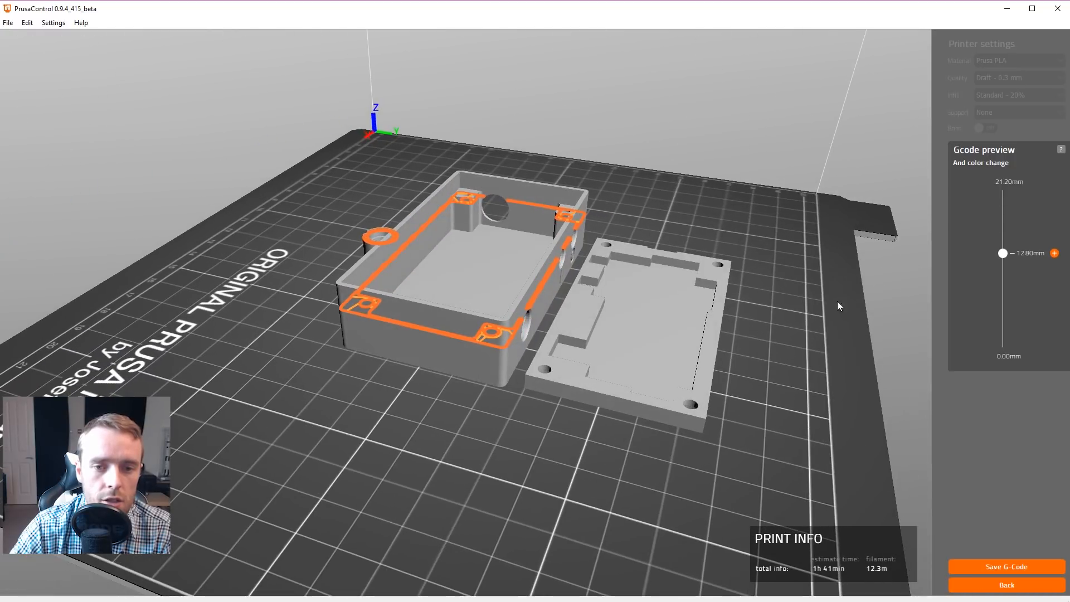
drag(1002, 253, 1002, 334)
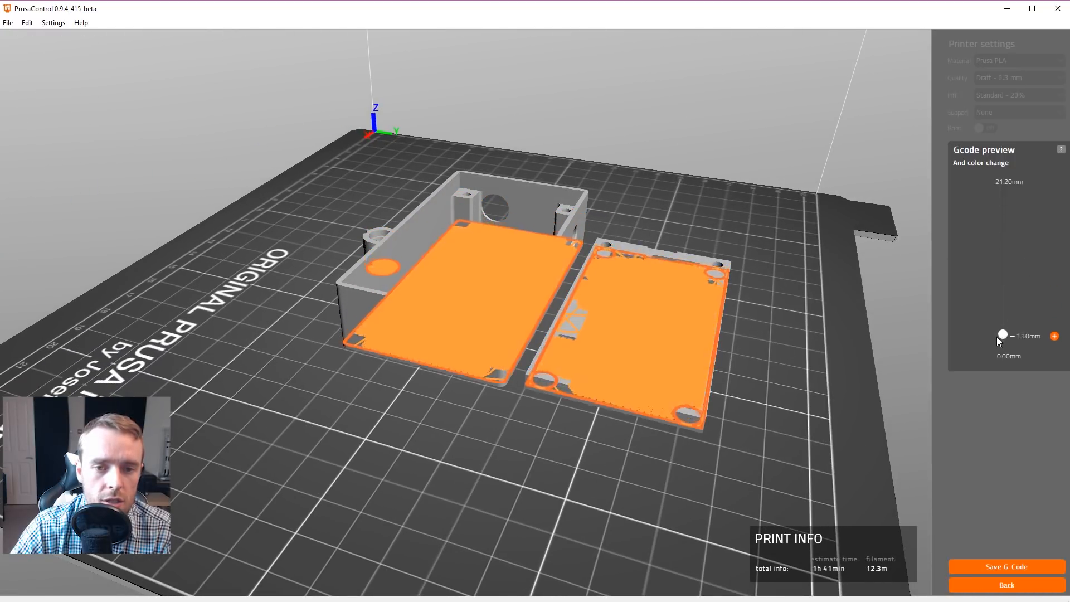
drag(1002, 334, 1002, 308)
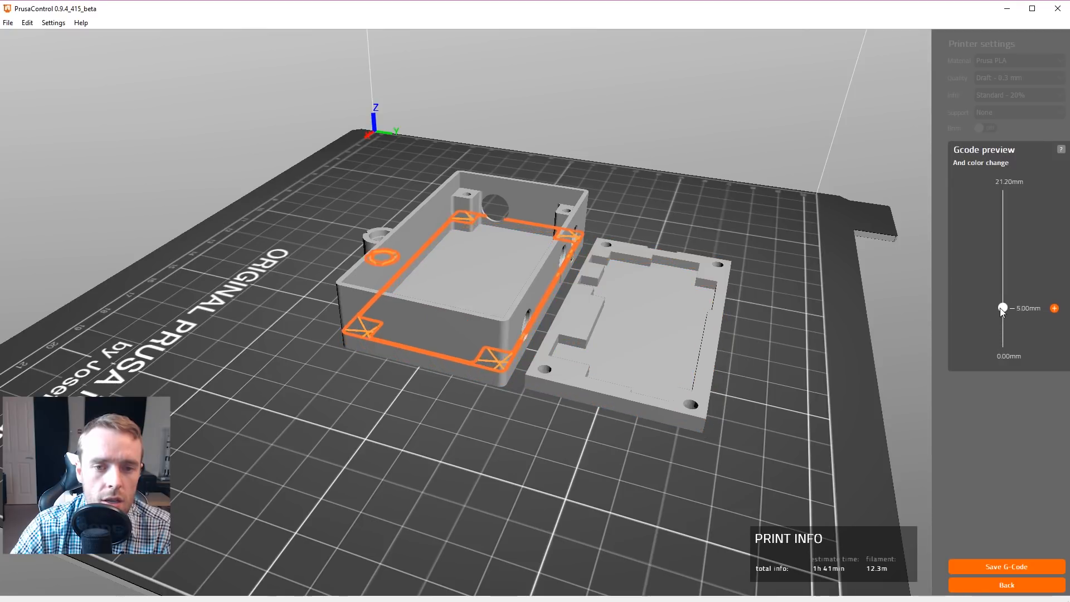
drag(1002, 307, 1002, 226)
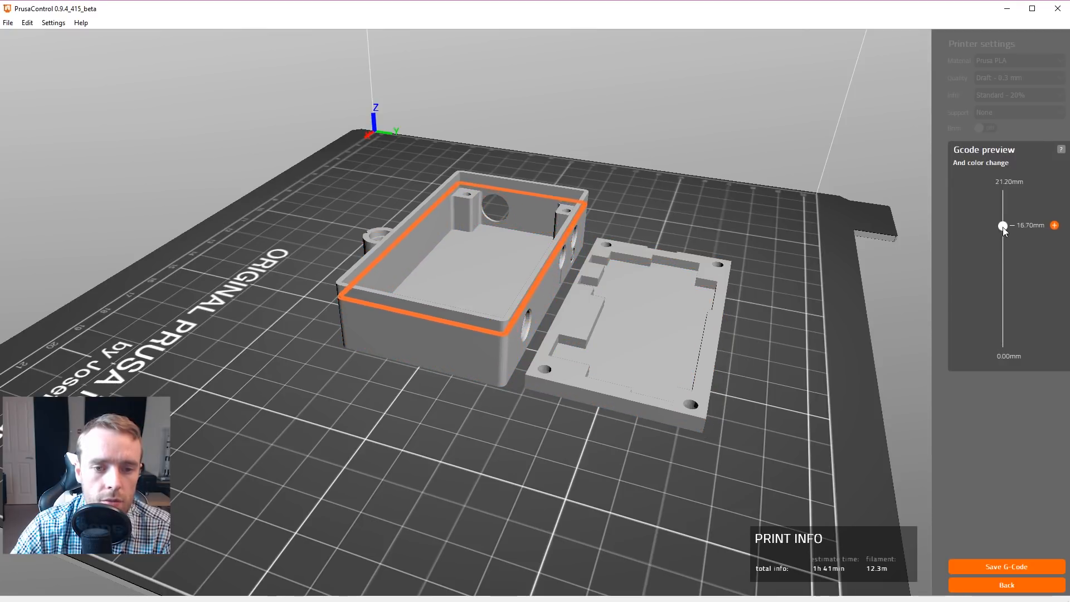
drag(1003, 226, 1003, 194)
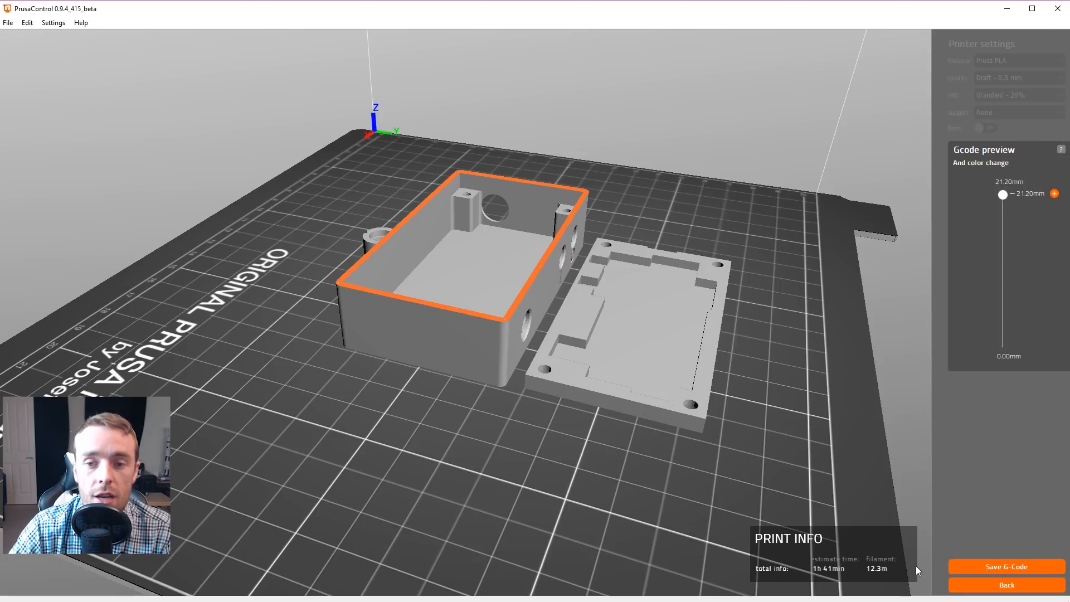
mouse_move(839, 586)
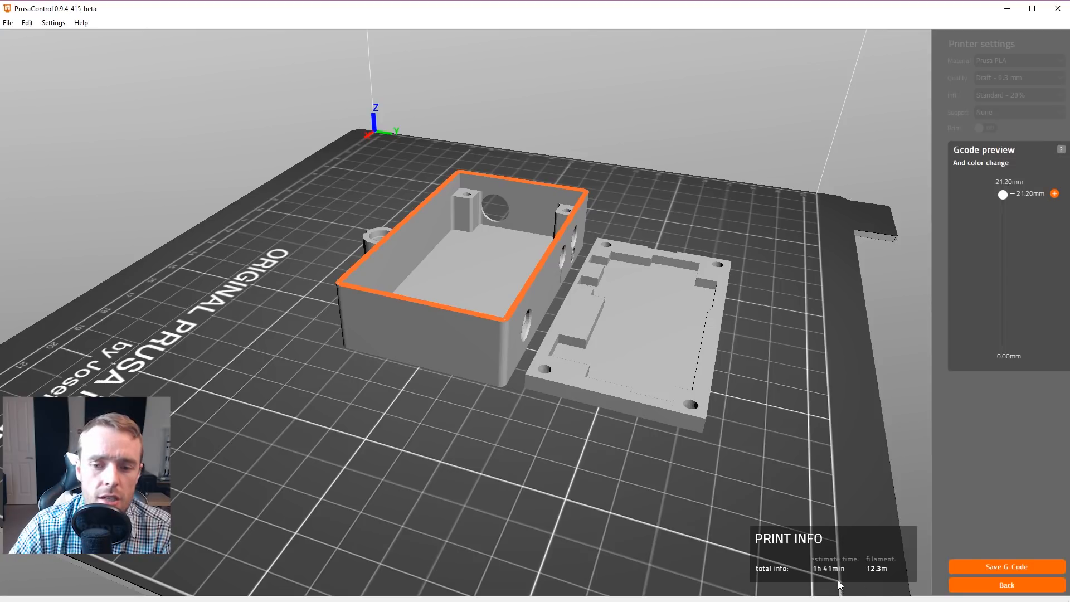
mouse_move(893, 575)
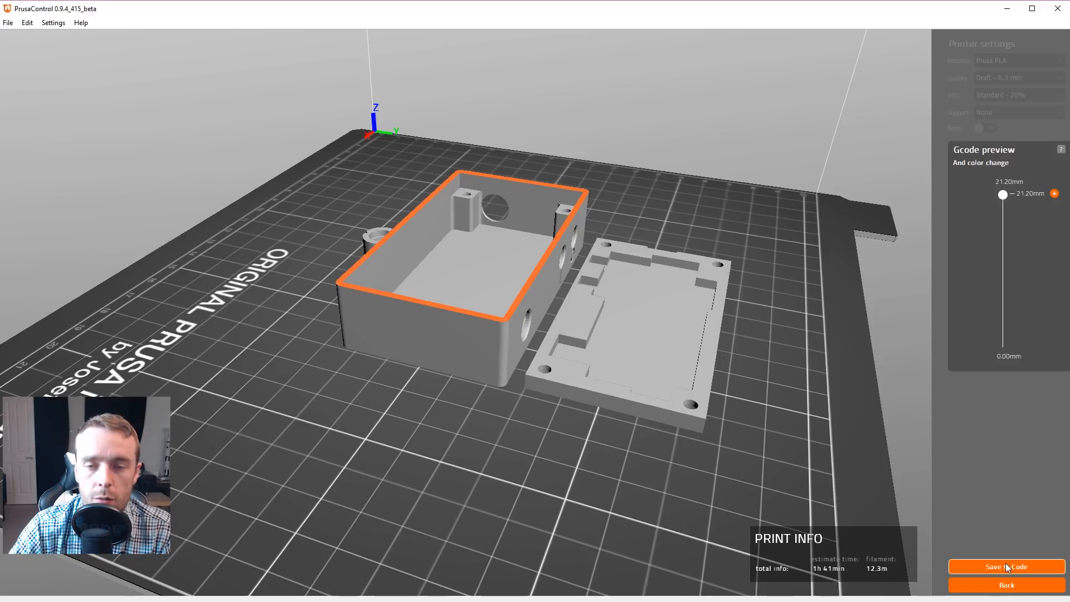
- Save the G-code as Headphone Amp Top_PLA_DRAFT.gcode on Local Disk (C:)
click(1008, 567)
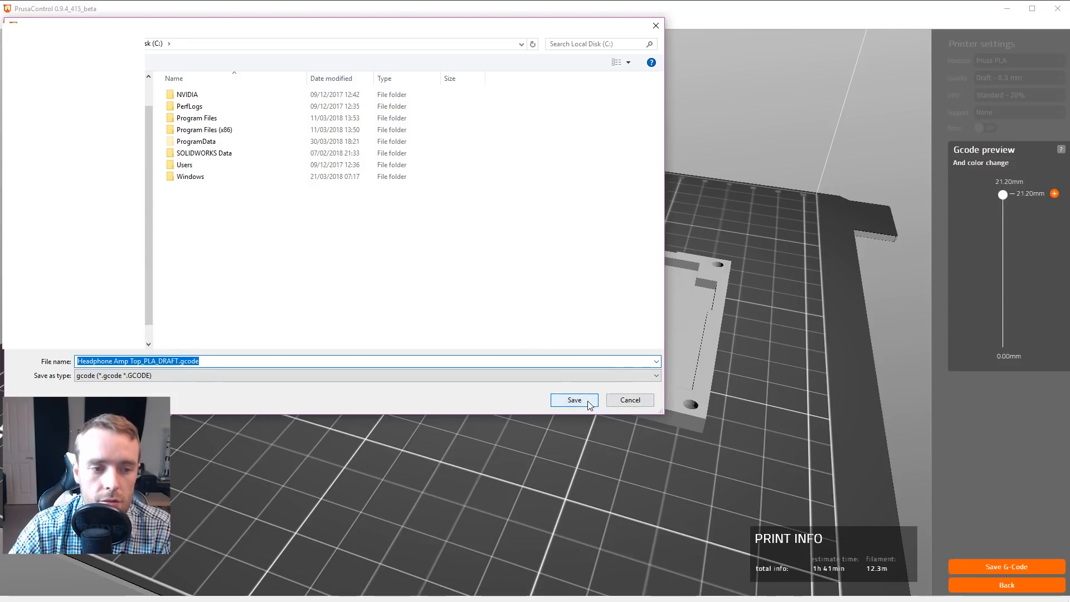
click(574, 400)
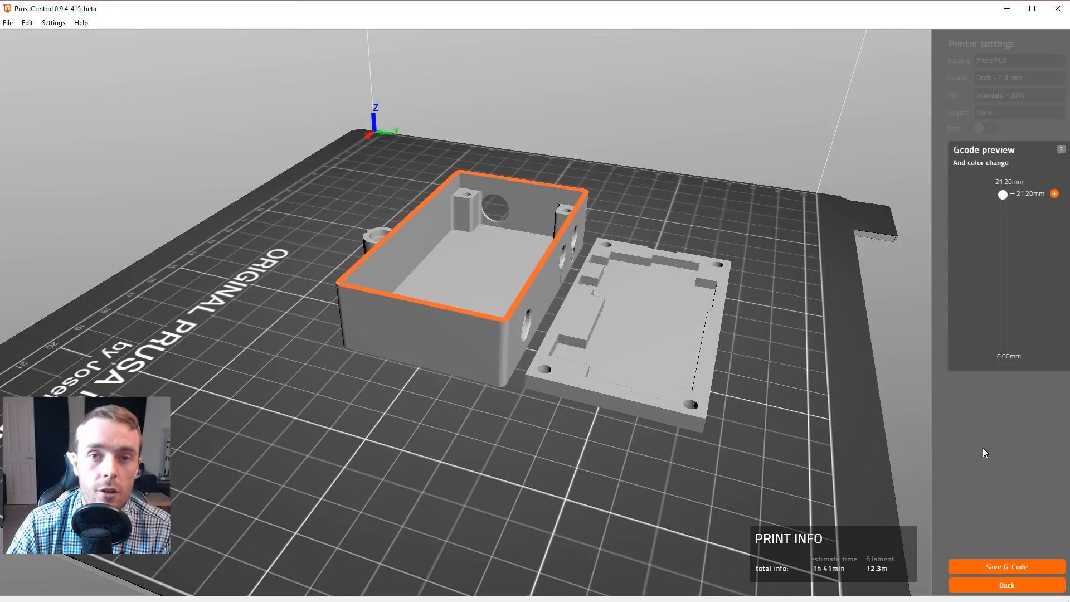